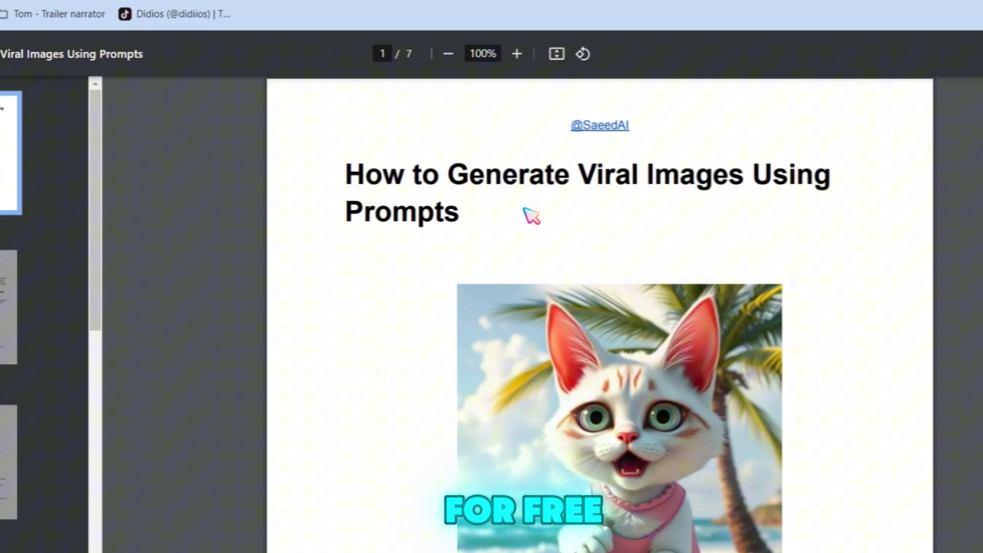
# Scroll the viral-image prompts guide from its cover to the Introduction on page 2.
pyautogui.scroll(-3)
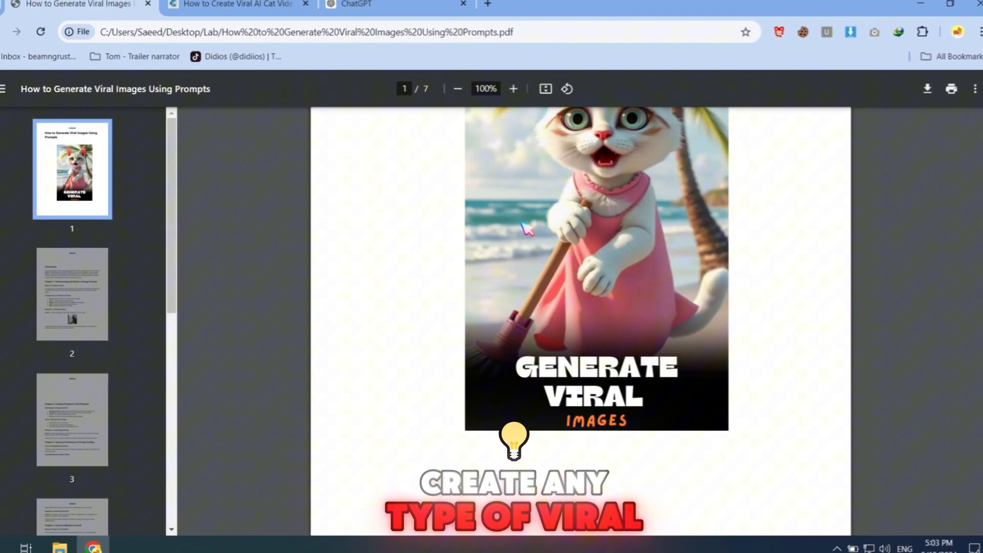
pyautogui.scroll(3)
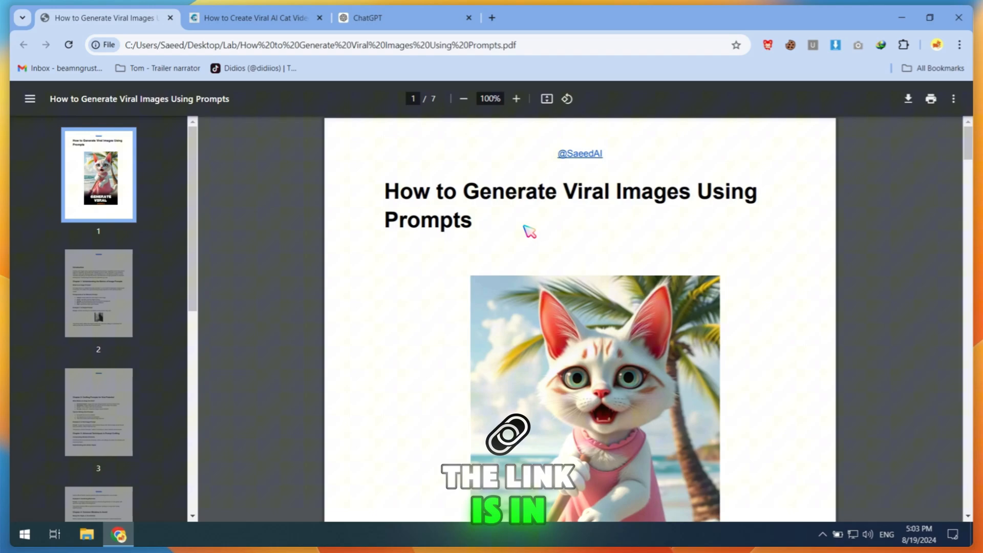
pyautogui.scroll(-3)
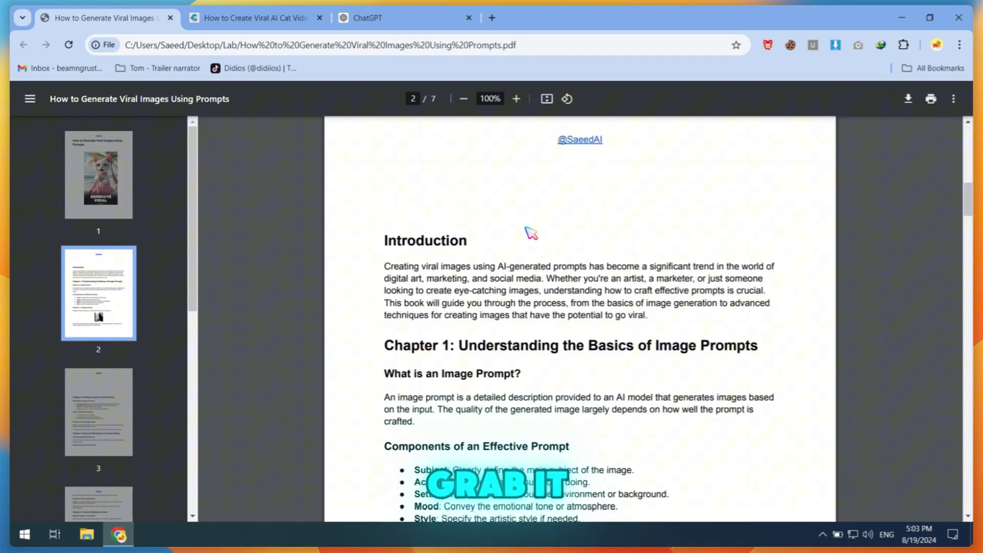
# Paste the kitten-and-crocodile beach story into the ChatGPT message box, fixing 'Kittech' to 'kitten'.
pyautogui.click(389, 17)
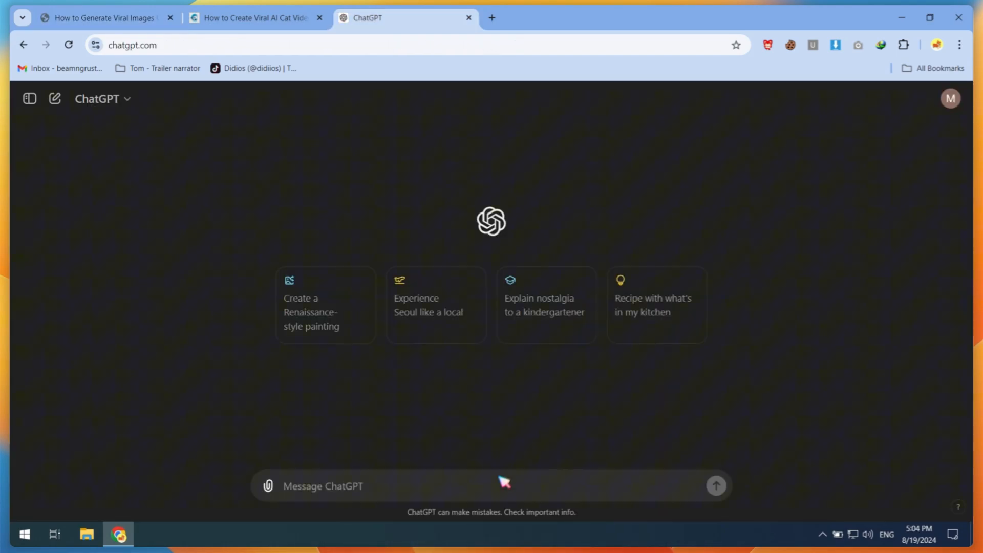
pyautogui.write('A kitten was walking on the beach when a crocodile teased him. Kittech quickly asked his dad for help, and his dad took revenge on the crocodile.')
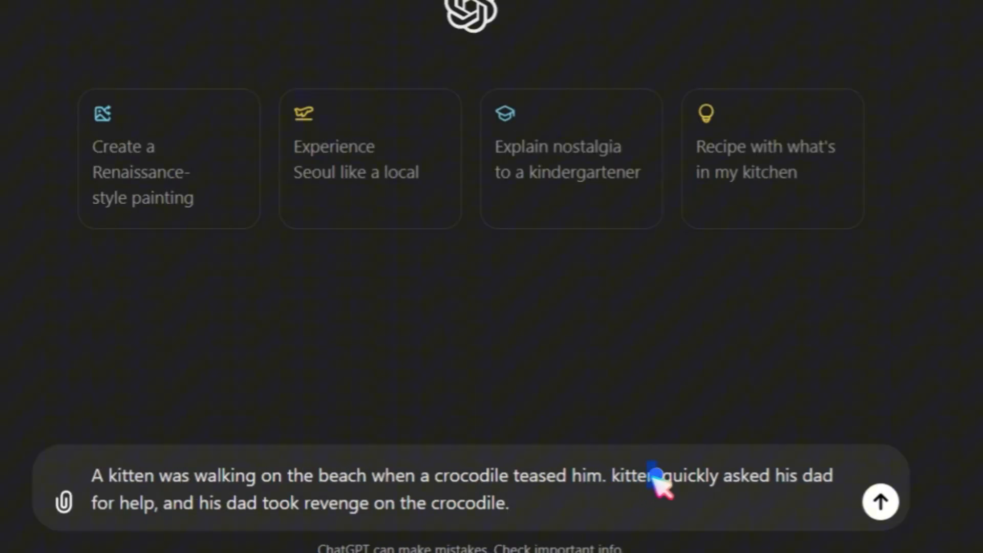
pyautogui.doubleClick(128, 475)
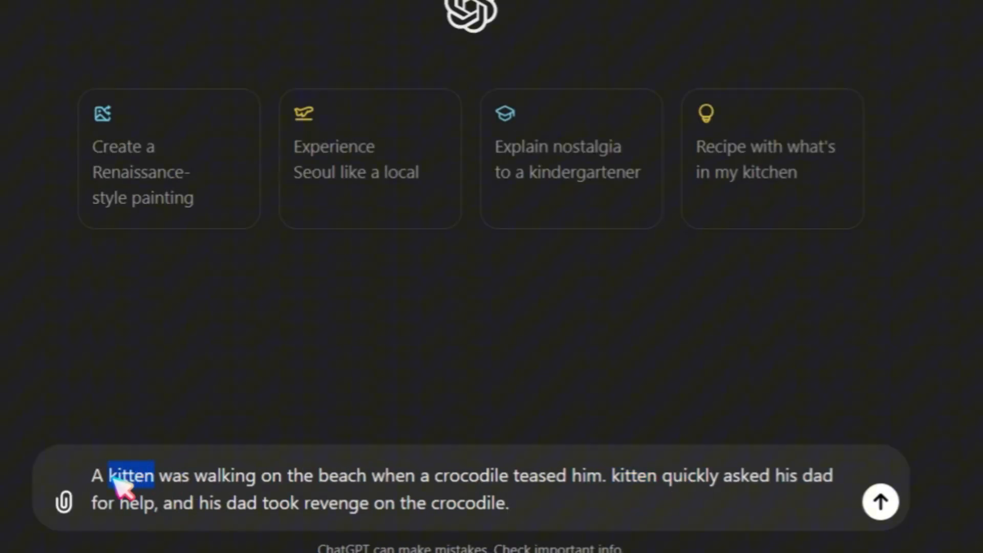
pyautogui.moveTo(574, 474)
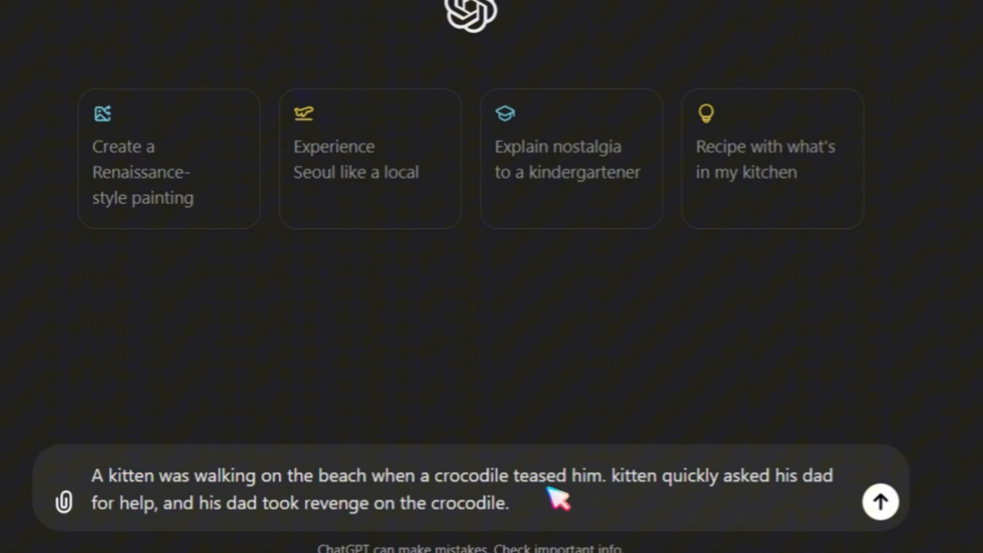
pyautogui.click(880, 502)
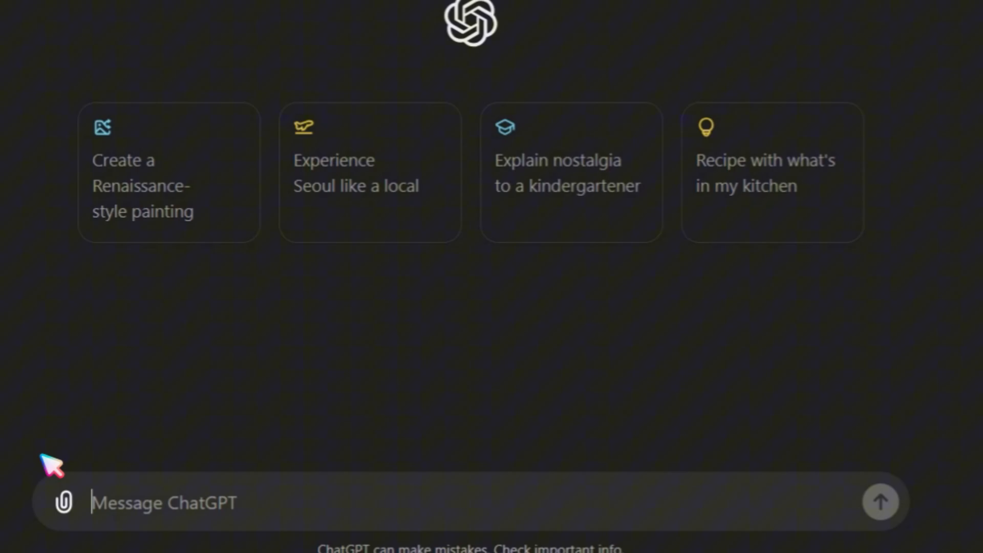
pyautogui.write('A kitten was walking on the beach when a crocodile teased him. kitten quickly asked his dad for help, and his dad took revenge on the crocodile.')
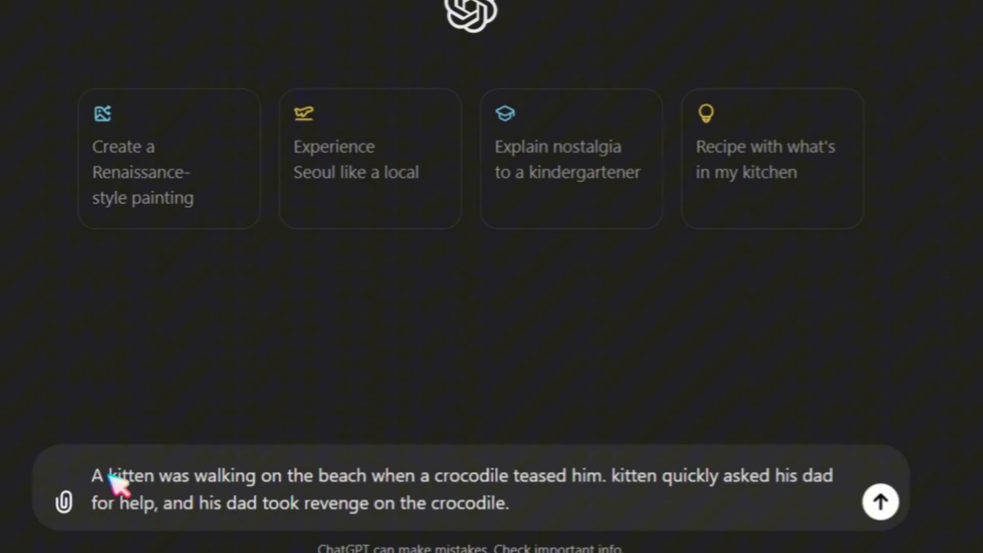
# Send the story with the request 'create this story image prompt in three scene'.
pyautogui.write('" c')
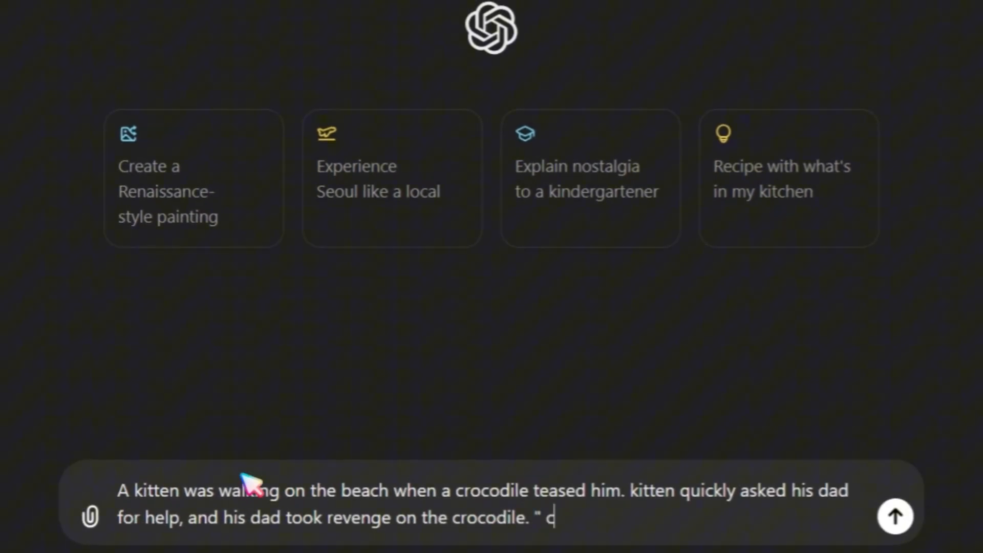
pyautogui.write('reate this s')
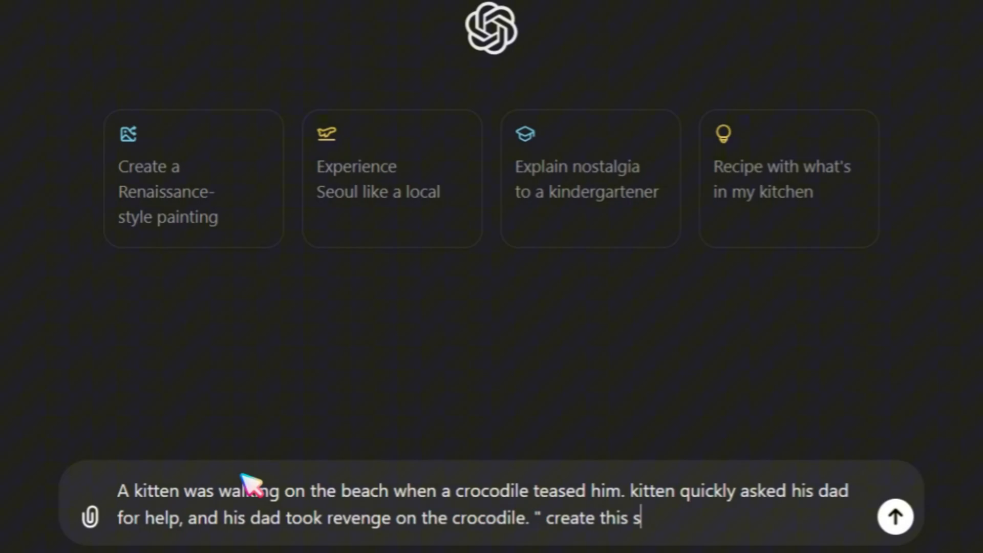
pyautogui.write('tory image prompt in th')
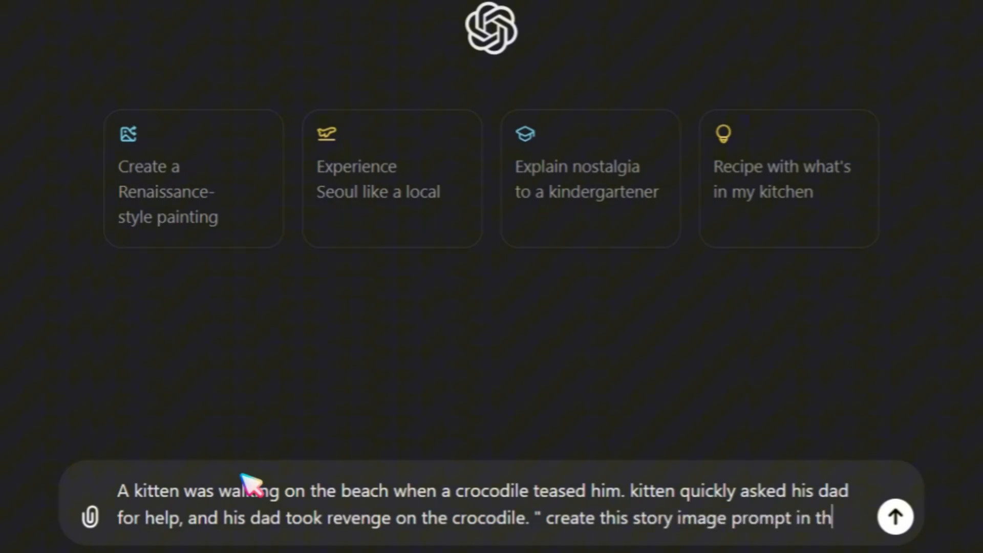
pyautogui.click(895, 516)
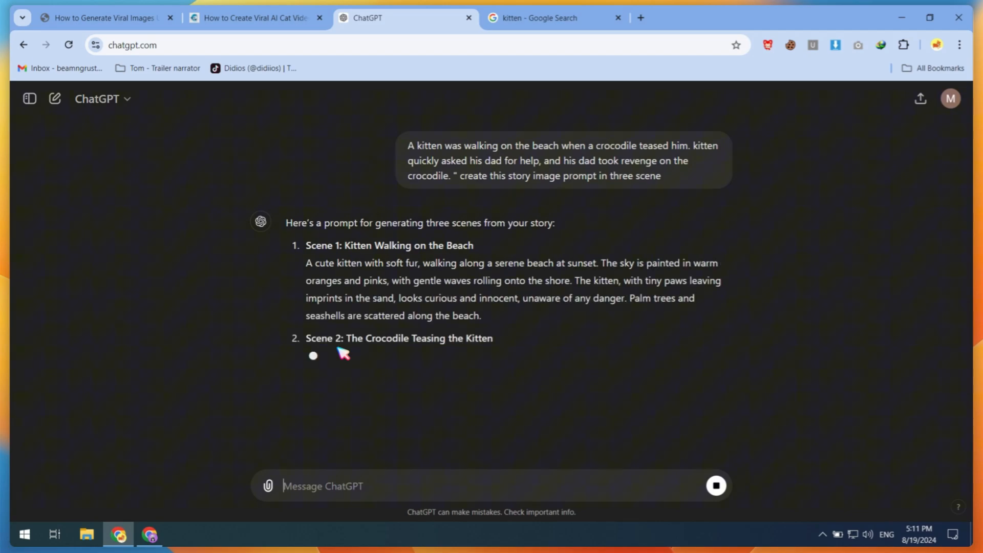
# Review the completed three scene prompts and start attaching an image in a fresh chat.
pyautogui.scroll(-3)
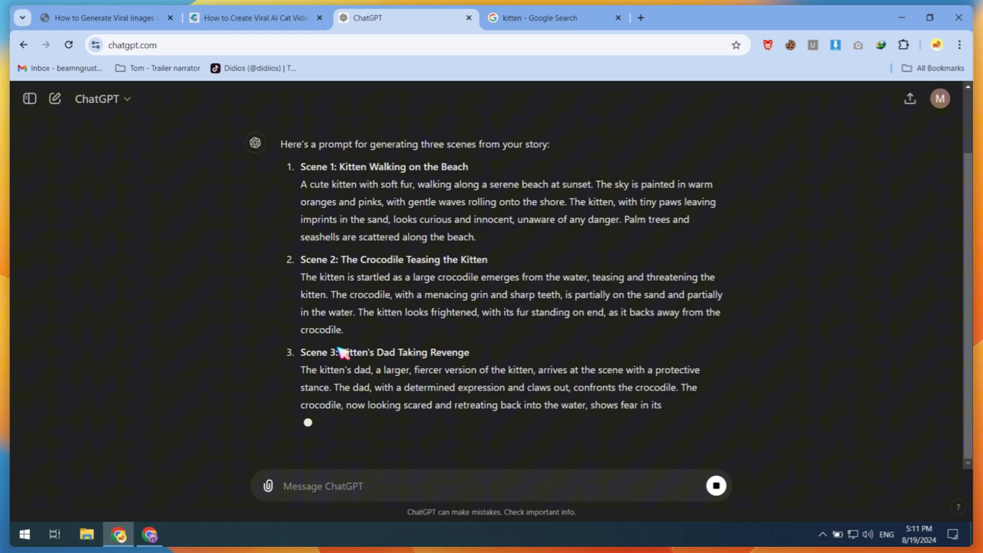
pyautogui.scroll(-3)
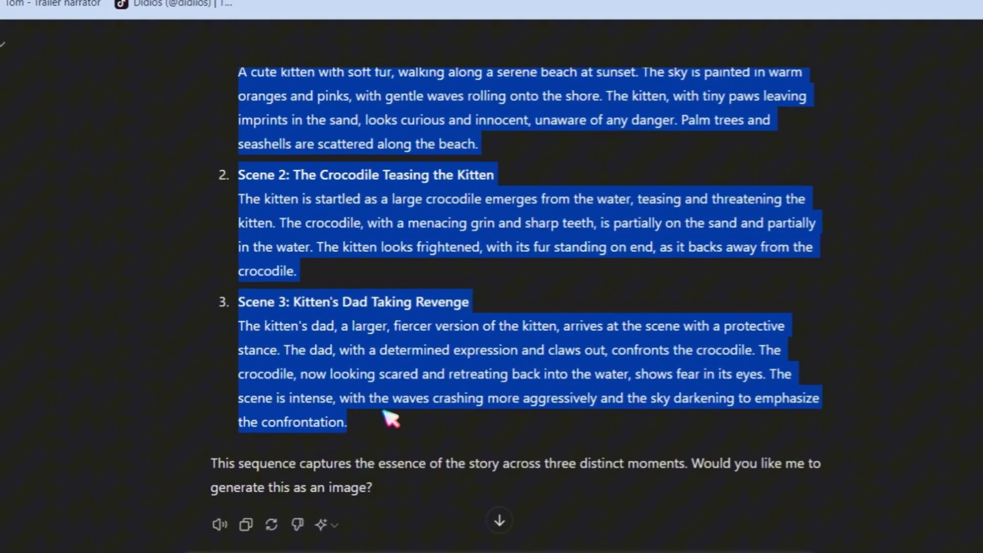
pyautogui.scroll(3)
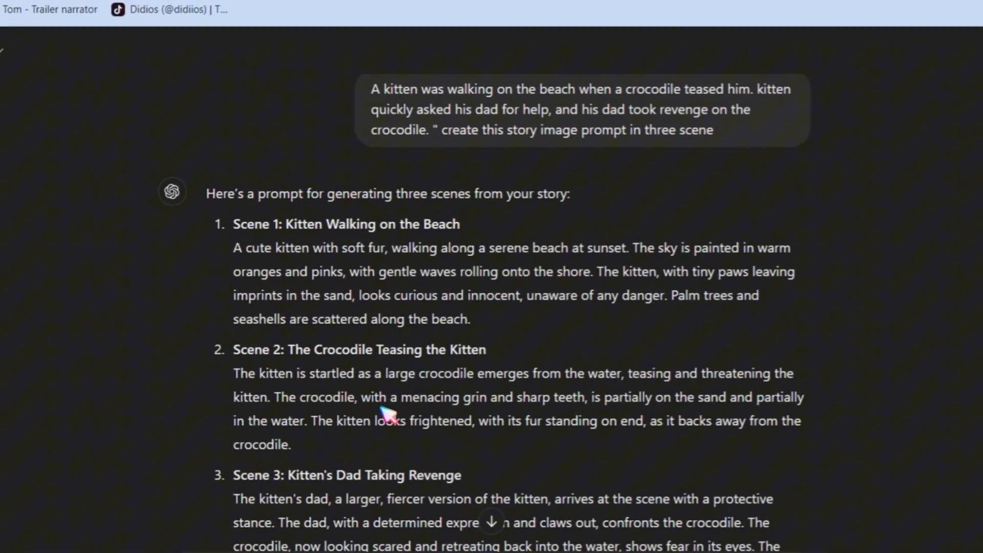
pyautogui.click(185, 537)
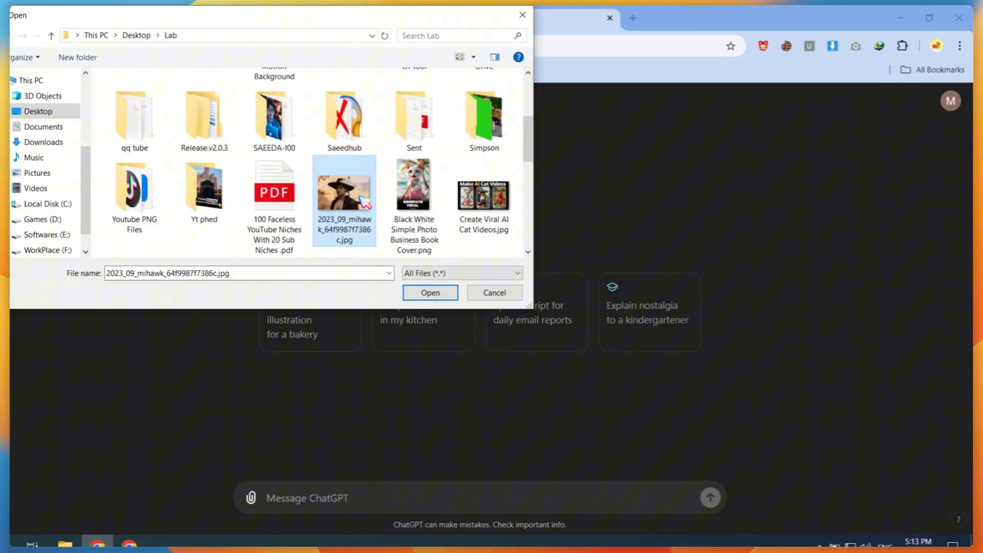
# Send the man-in-wide-hat photo asking 'describe this image and convert into ai image prompt'.
pyautogui.click(430, 292)
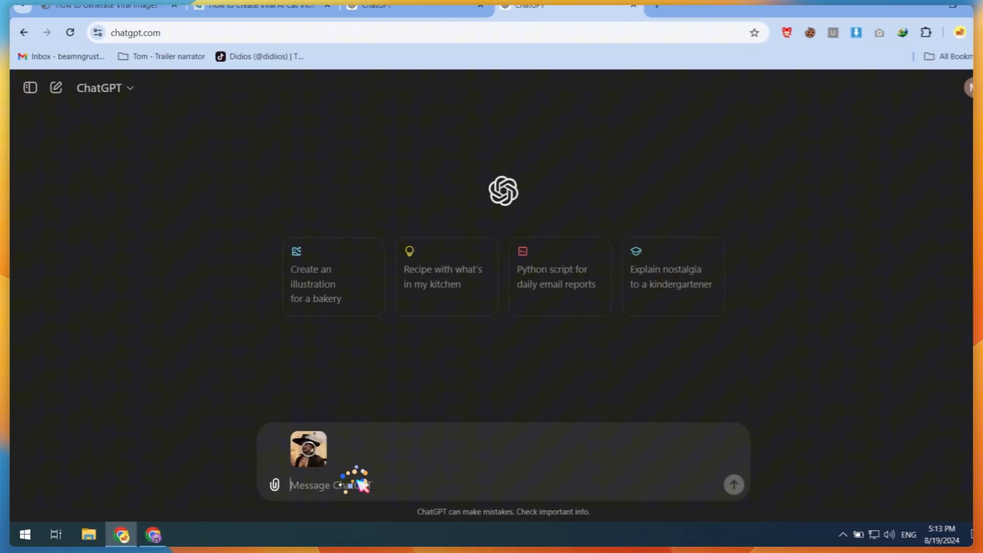
pyautogui.write('describe this image and co')
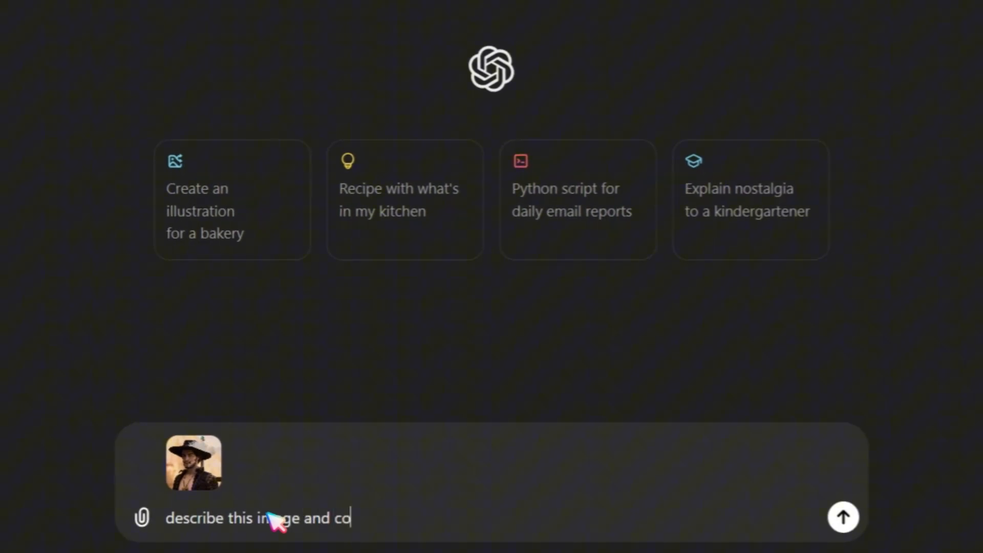
pyautogui.write('nvert into ai image prompt')
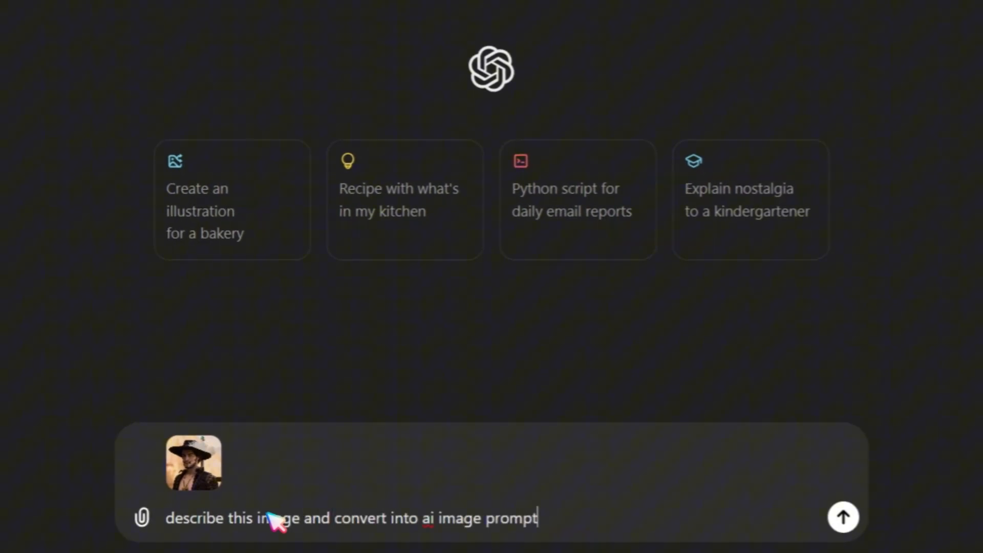
pyautogui.click(843, 518)
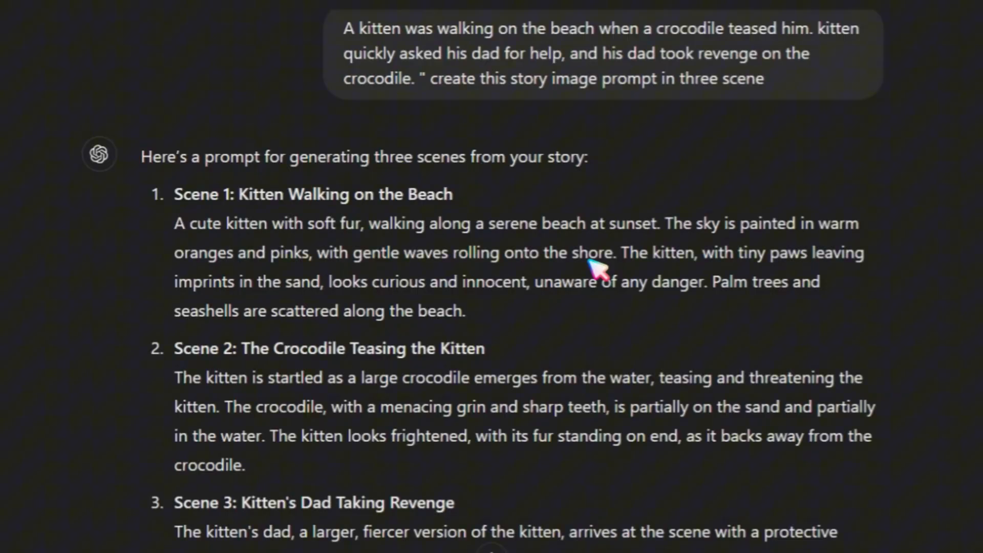
# Send 'convert 2nd scene crocodile shape like…' to rework the Scene 2 crocodile prompt.
pyautogui.scroll(-3)
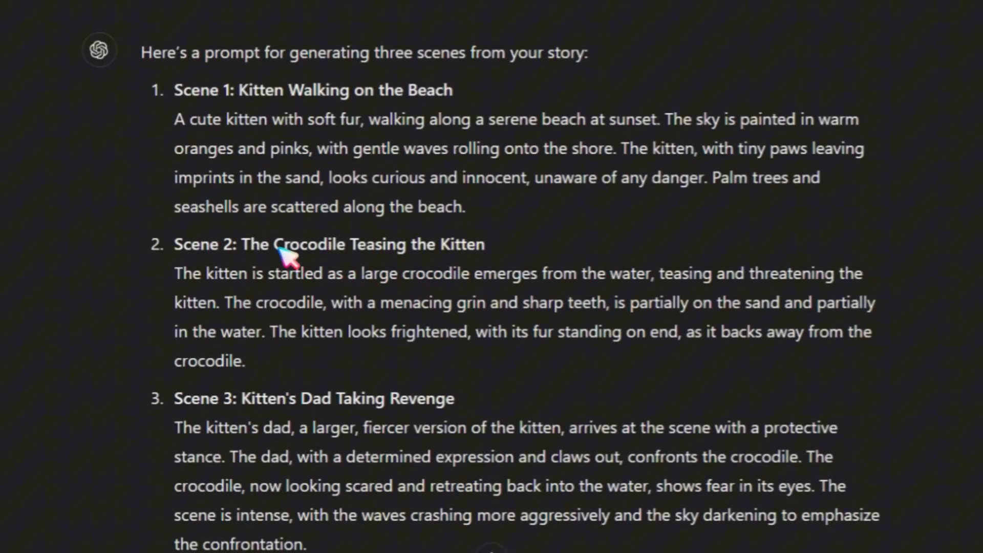
pyautogui.doubleClick(312, 254)
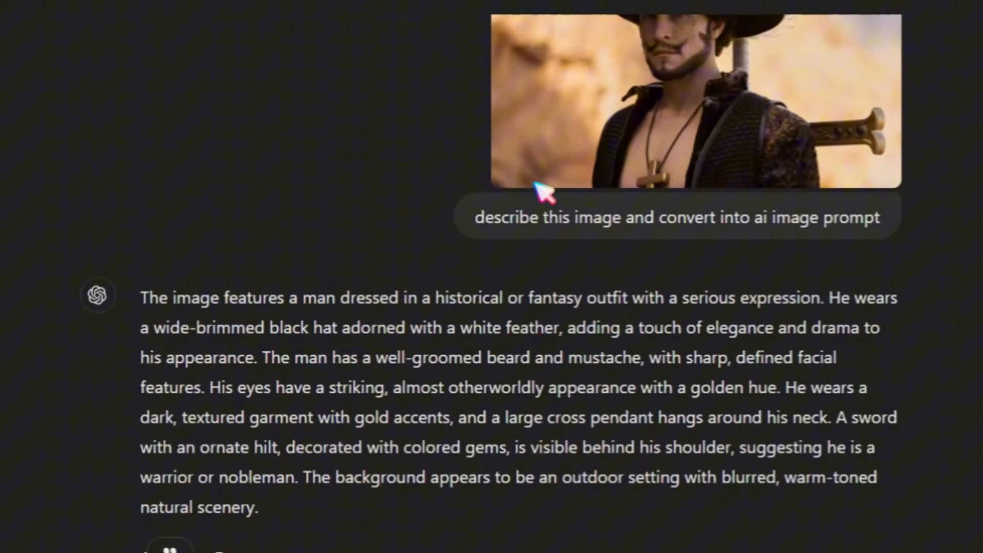
pyautogui.scroll(-3)
pyautogui.write('c')
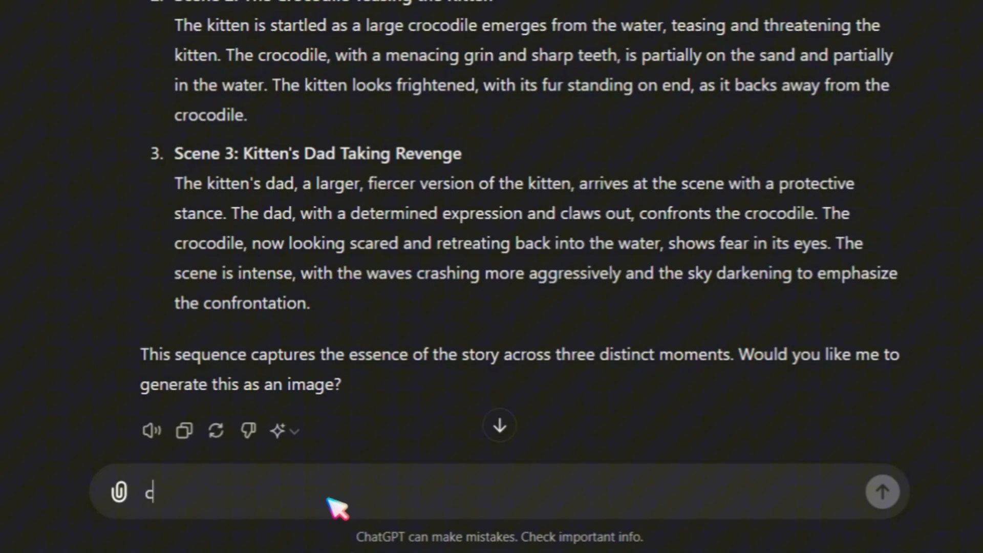
pyautogui.write('onvert 2nd sc')
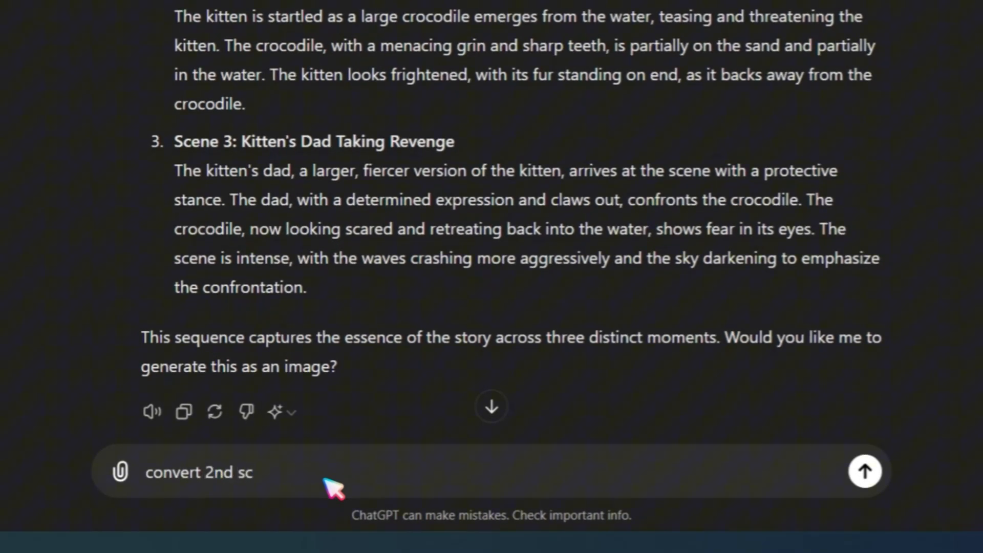
pyautogui.write('ene croc')
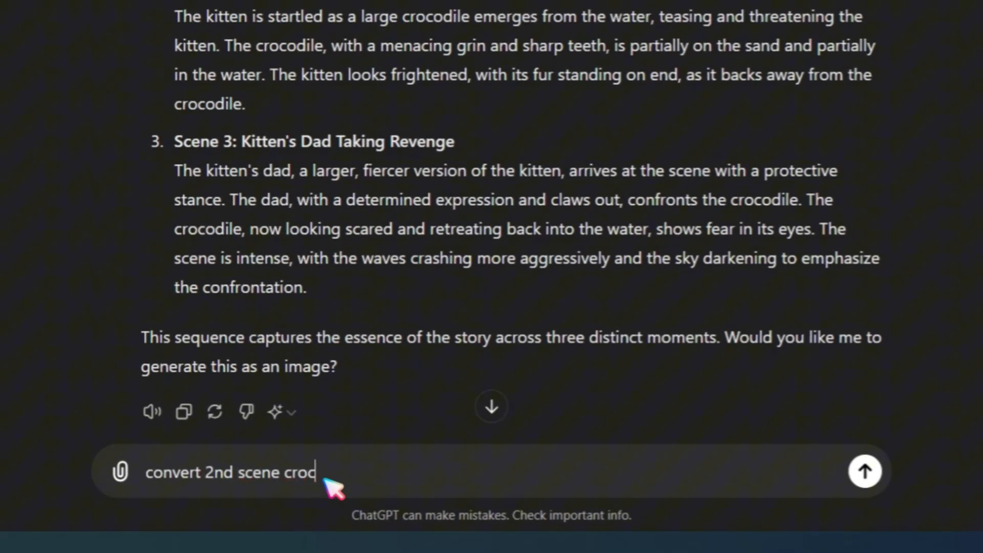
pyautogui.write('odile shape liek')
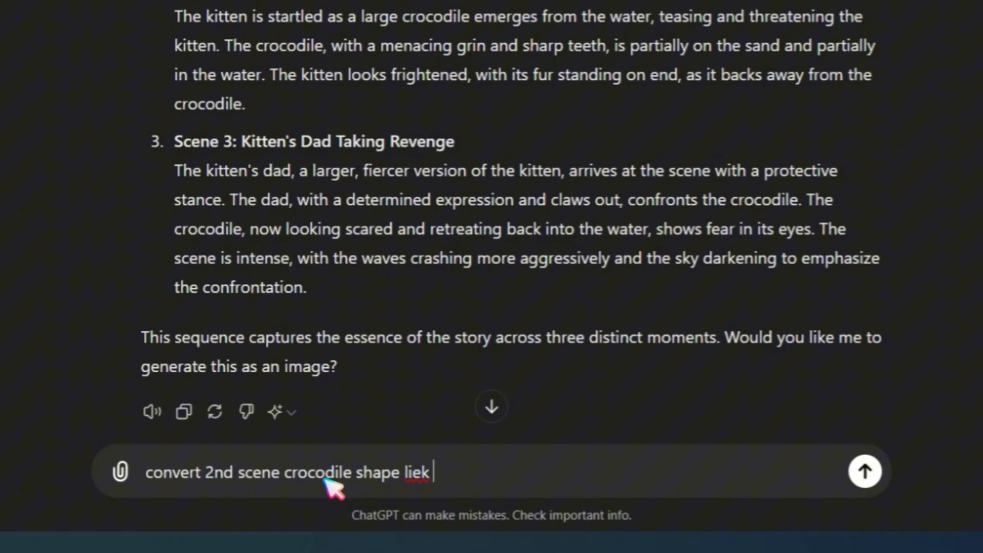
pyautogui.click(865, 471)
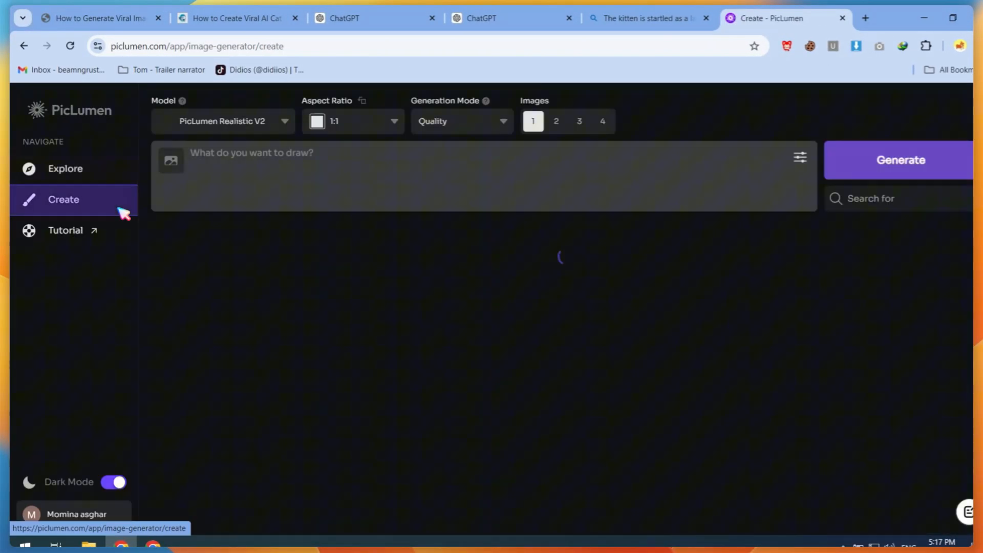
# Generate four 16:9 FLUX.1-schnell images from the revised Scene 2 crocodile prompt.
pyautogui.click(223, 121)
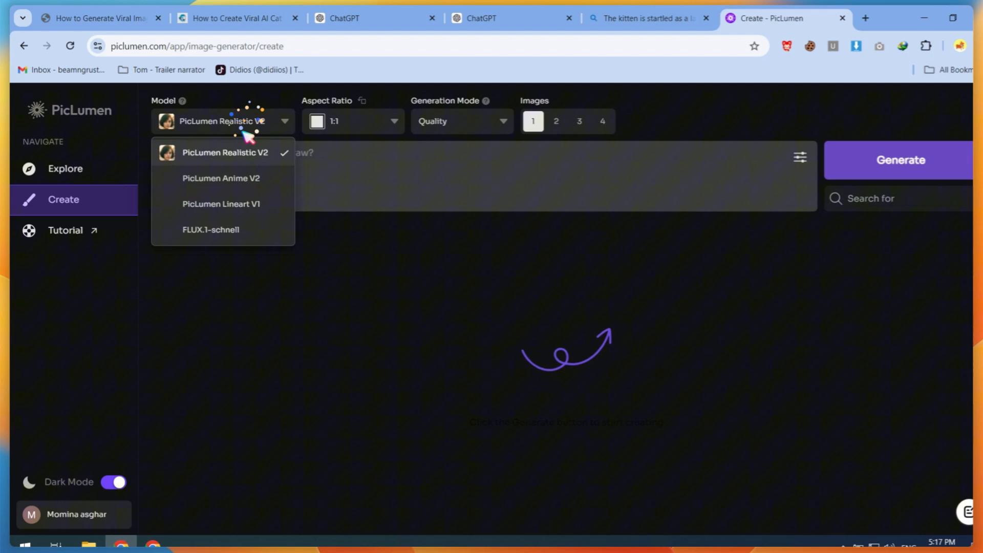
pyautogui.moveTo(220, 229)
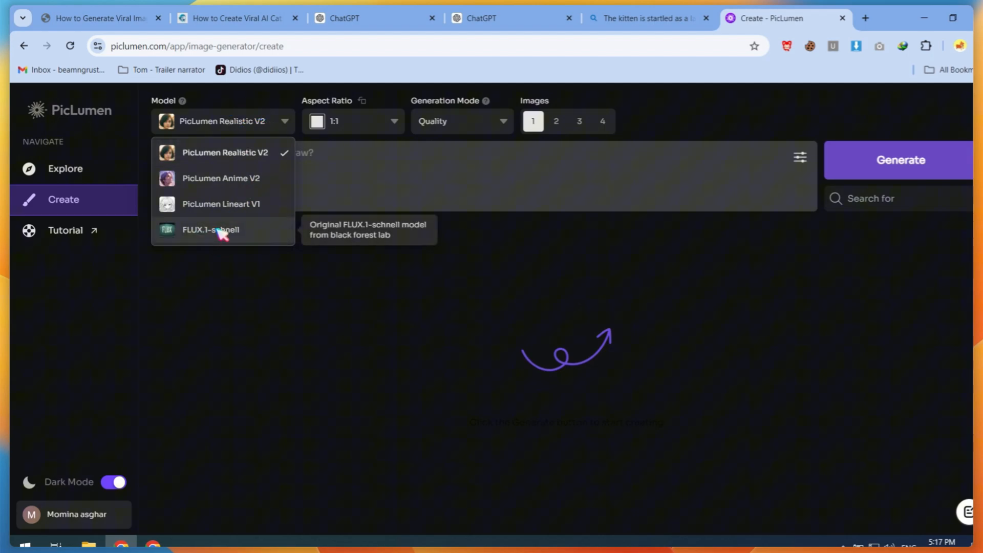
pyautogui.click(210, 229)
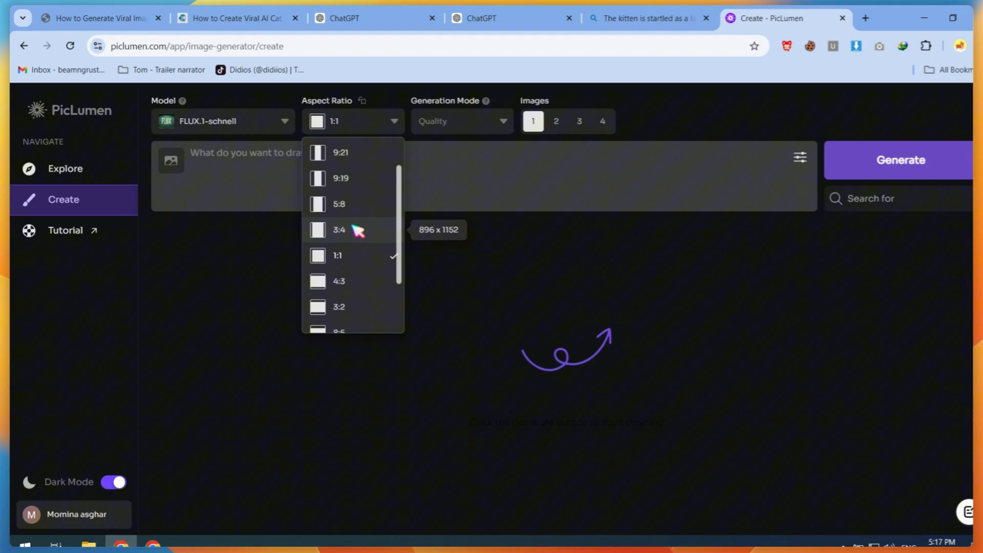
pyautogui.click(338, 332)
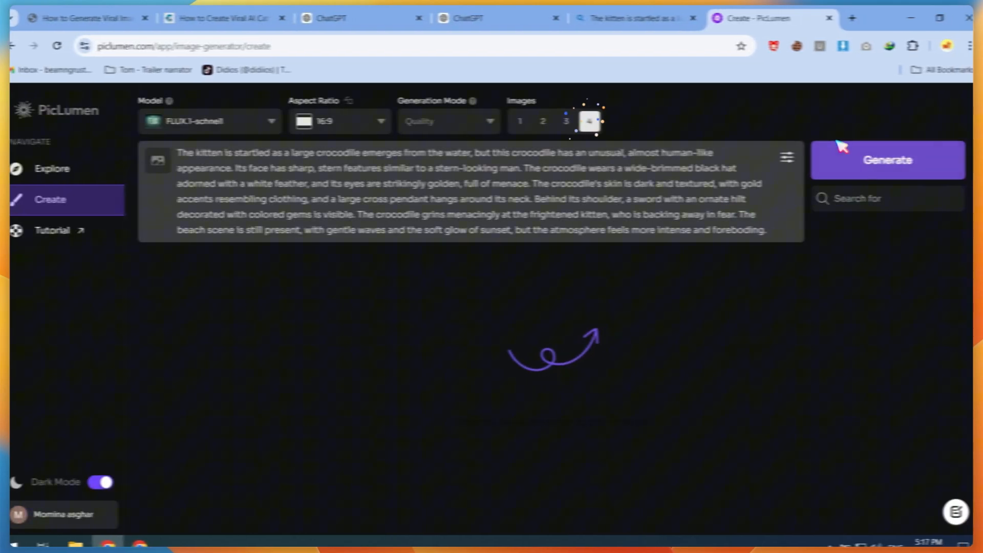
pyautogui.click(886, 159)
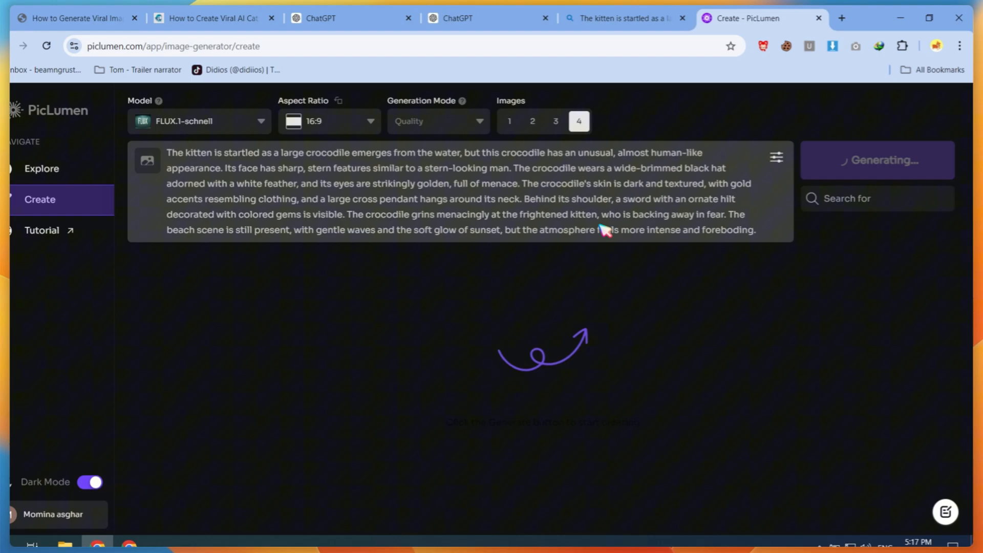
pyautogui.click(437, 18)
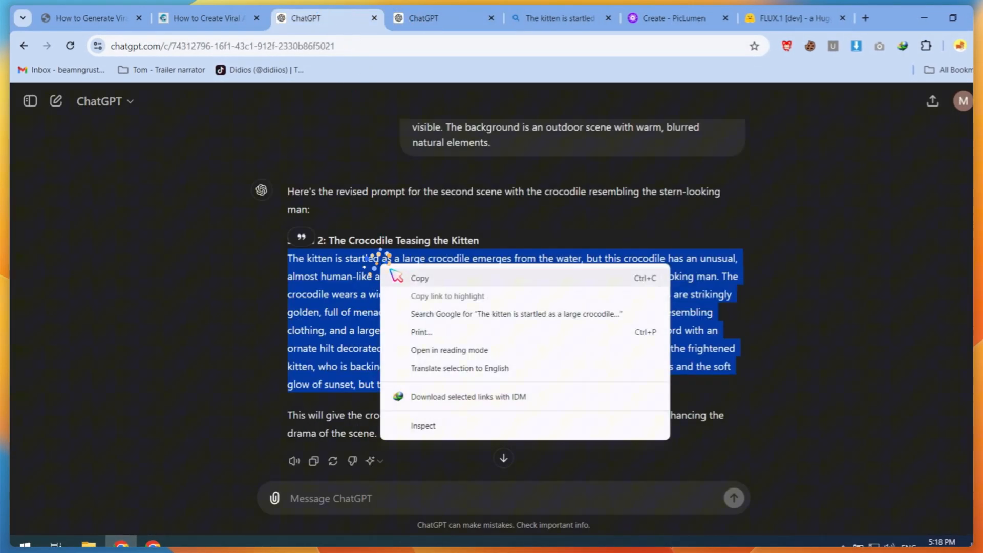
# Run the Scene 2 prompt in FLUX.1-dev at 1280×736 and download the top-hatted crocodile image.
pyautogui.click(796, 17)
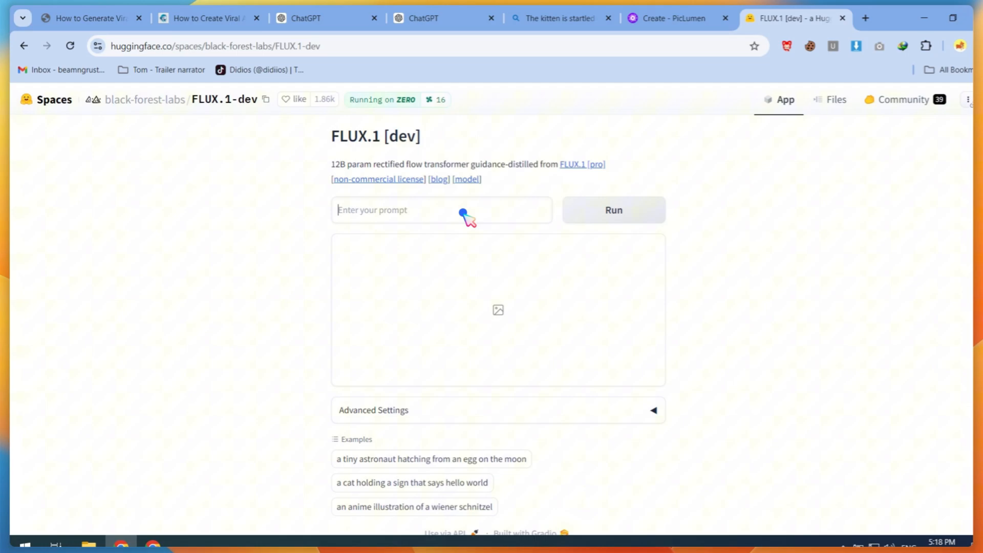
pyautogui.write('but the atmosphere feels more intense and foreboding')
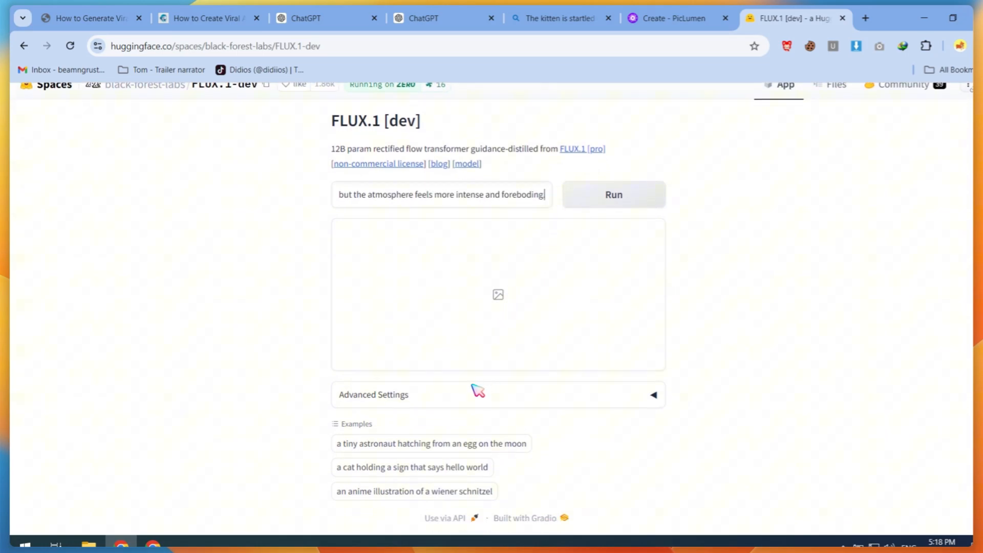
pyautogui.click(374, 394)
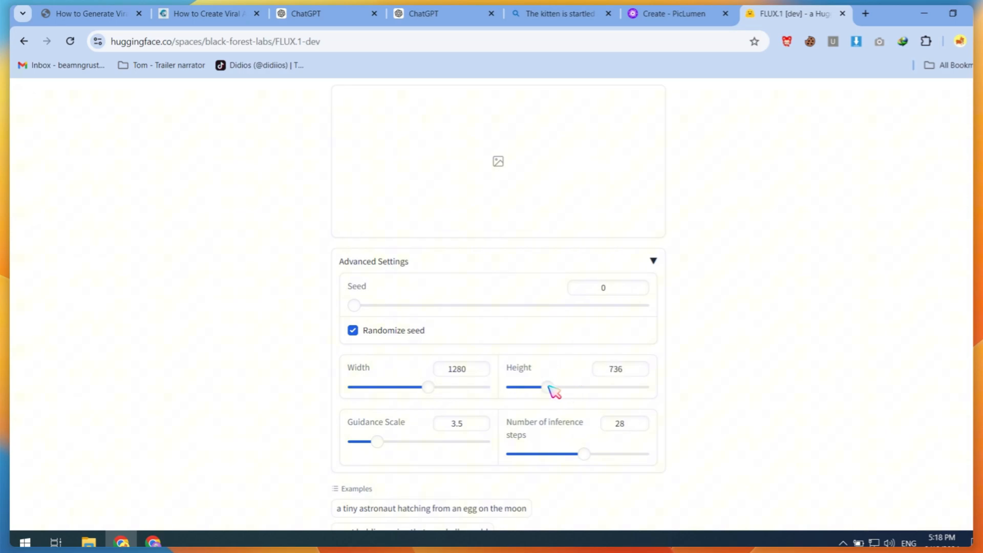
pyautogui.scroll(3)
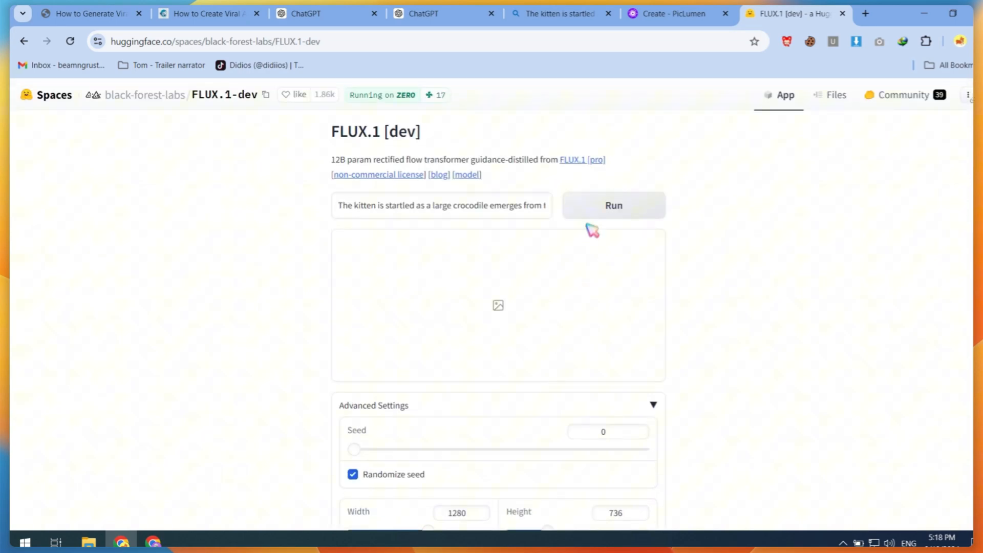
pyautogui.click(613, 204)
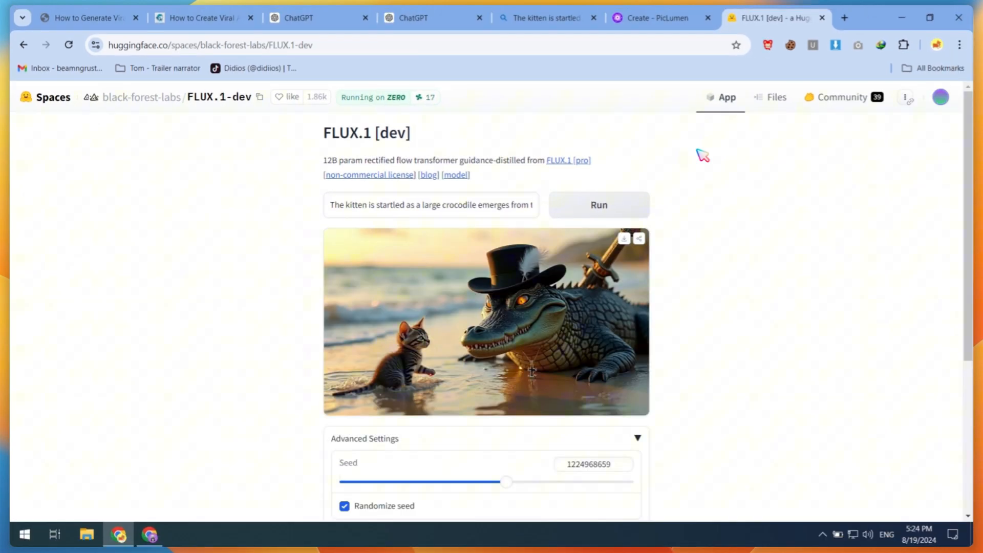
pyautogui.moveTo(508, 348)
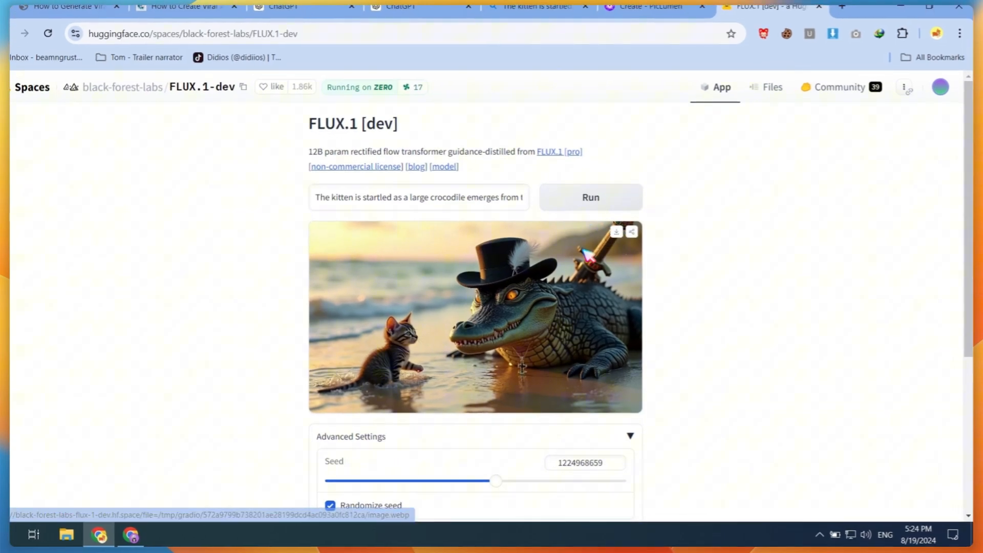
pyautogui.click(200, 18)
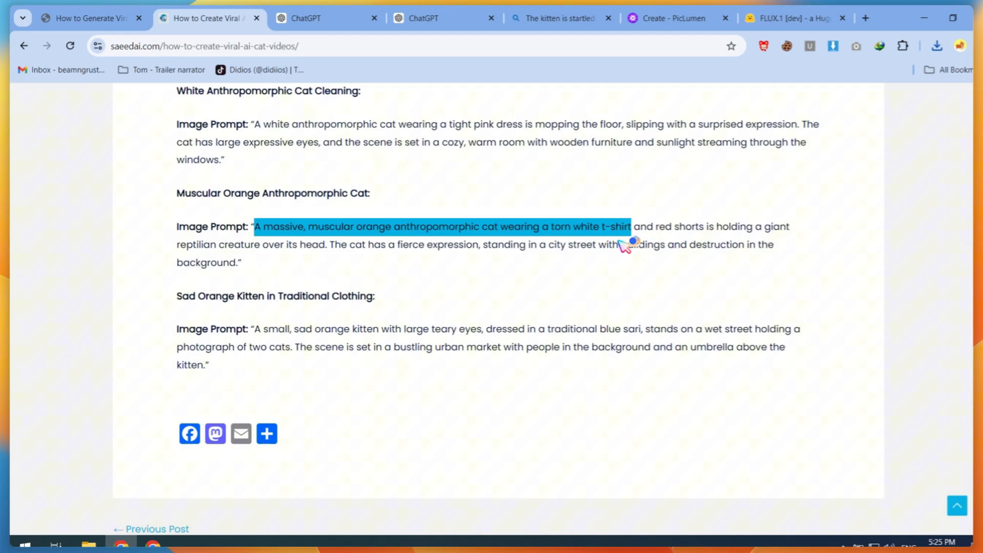
# Ask ChatGPT to make the kitten a massive muscular orange cat in a torn t-shirt with the crocodile standing like a human.
pyautogui.click(326, 18)
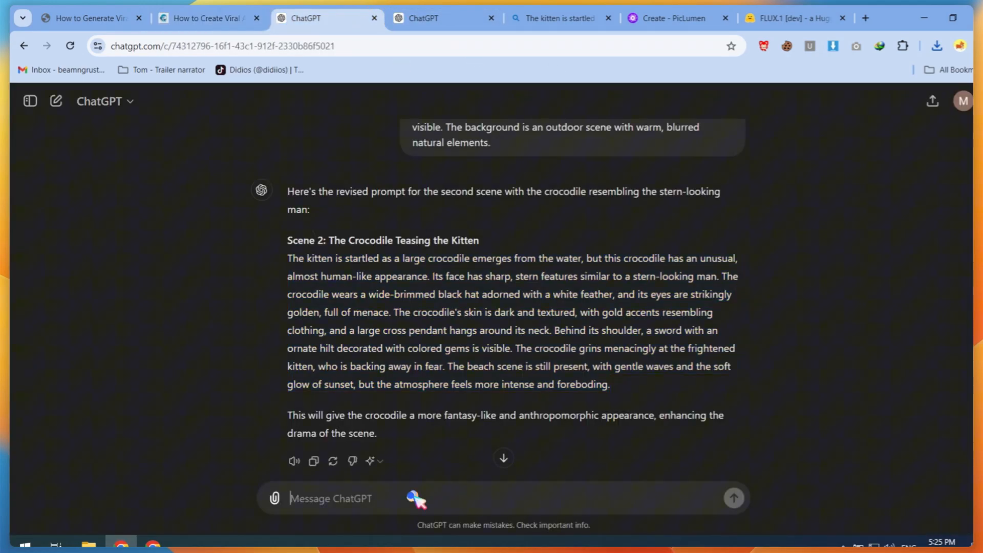
pyautogui.write('kitten look like "A massive, muscular orange anthropomorphic cat wearing a torn white t-shirt"')
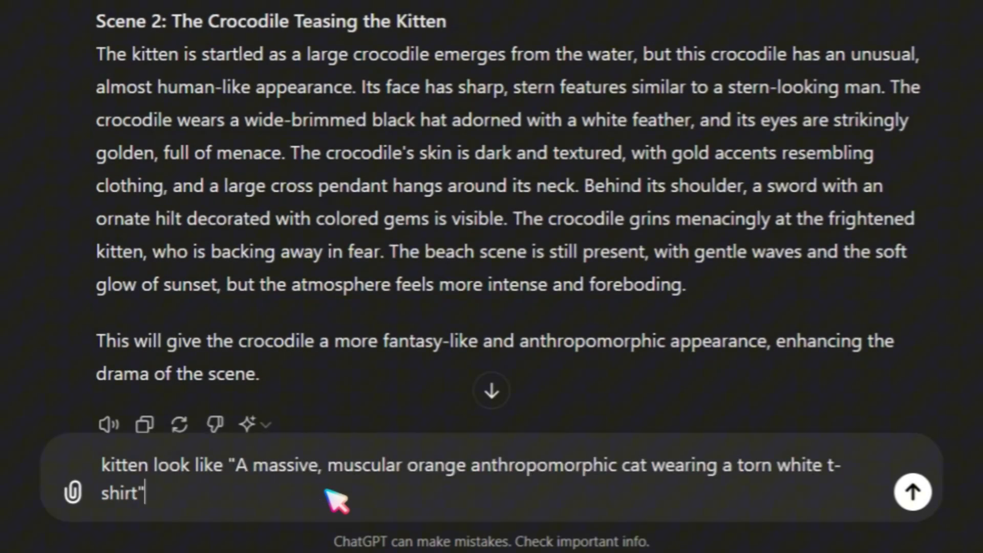
pyautogui.write('and  crocodile')
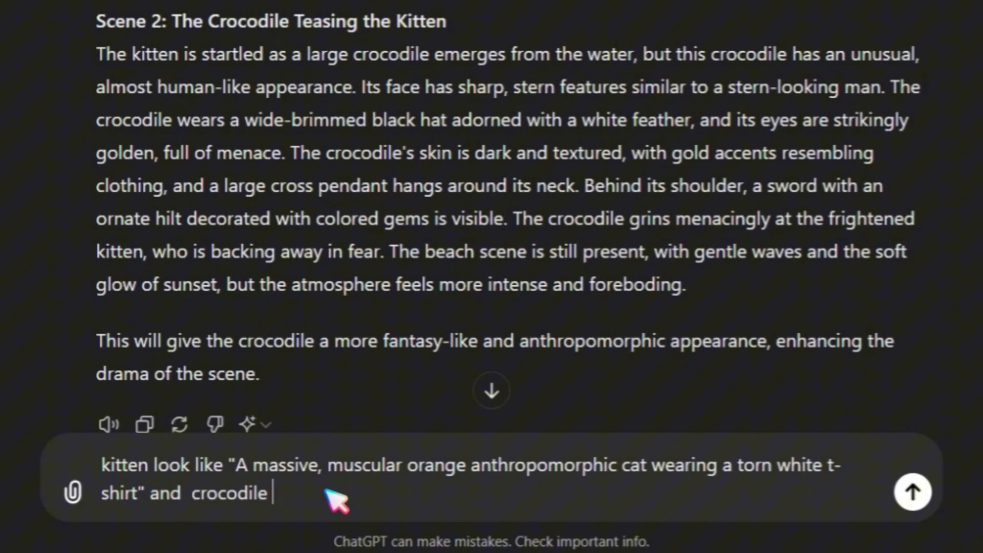
pyautogui.write('standing like human')
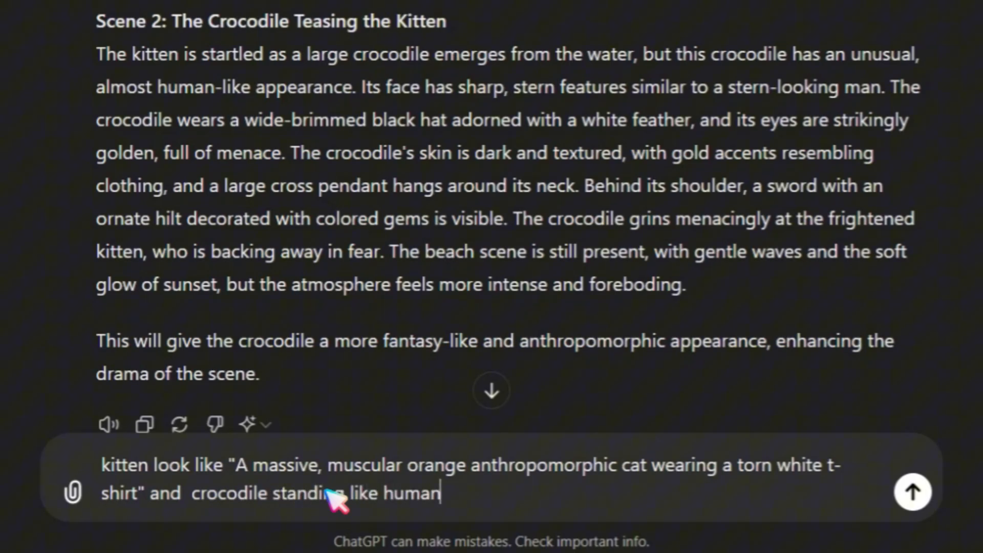
pyautogui.click(912, 492)
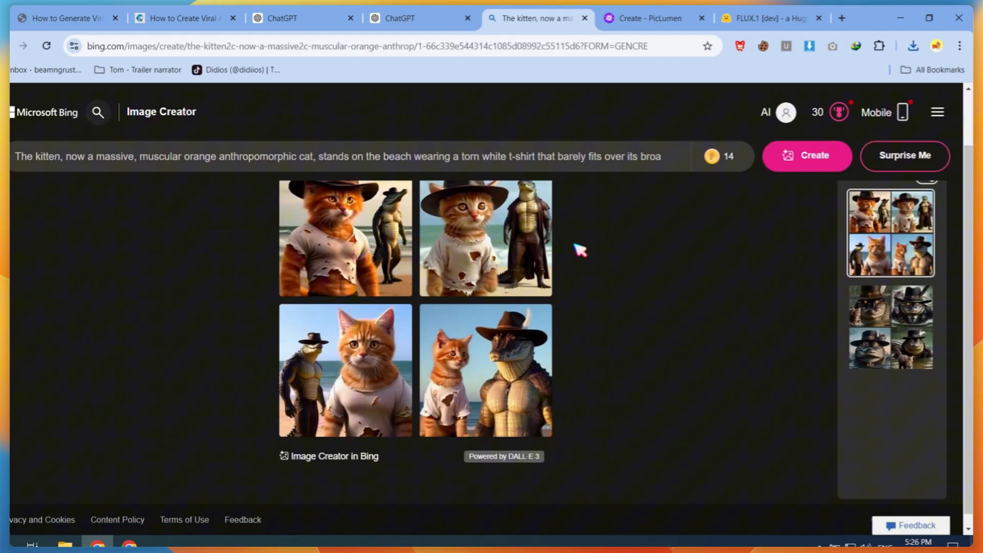
# Generate the Scene 1 kitten-on-sunset-beach images in Bing Image Creator and FLUX.1-dev, then attach a cat photo in ChatGPT.
pyautogui.click(768, 17)
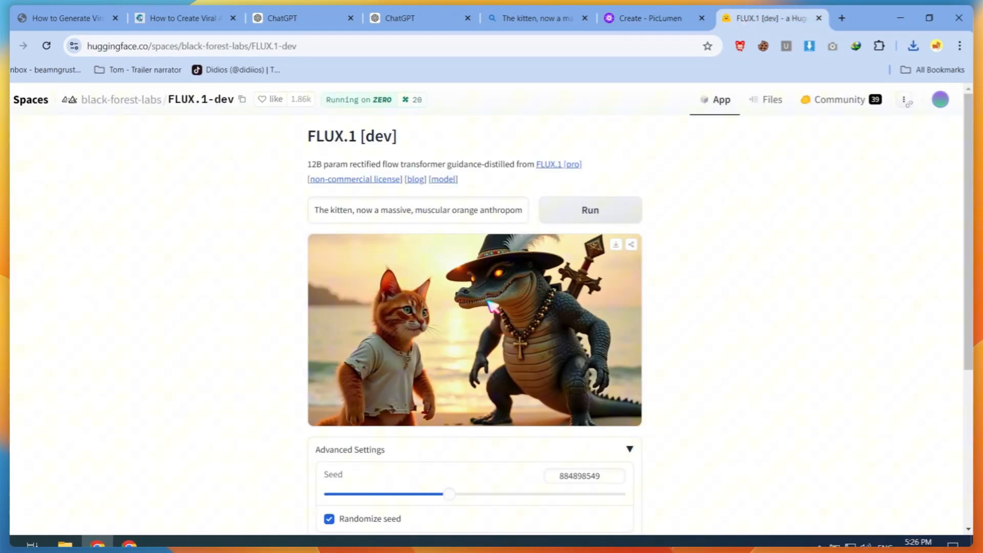
pyautogui.click(282, 19)
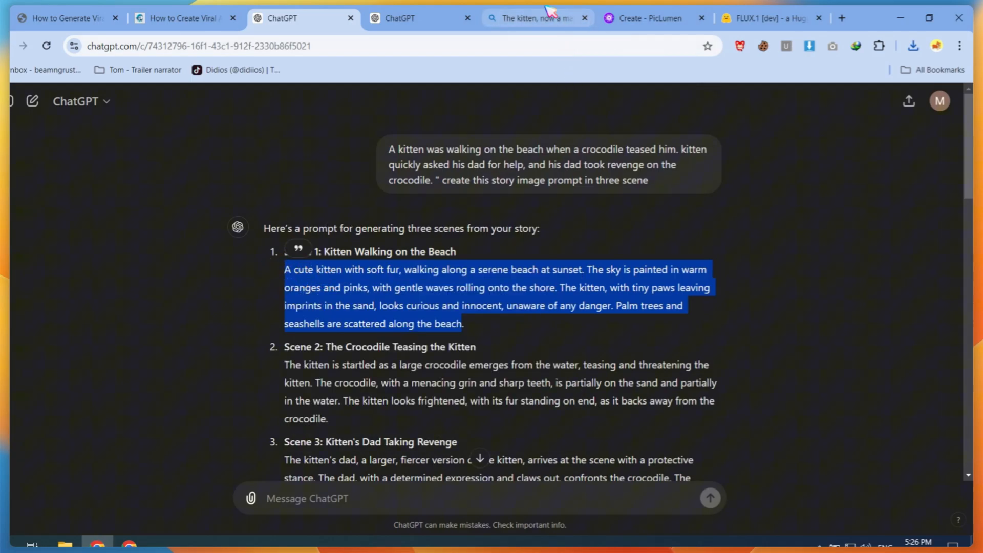
pyautogui.click(537, 18)
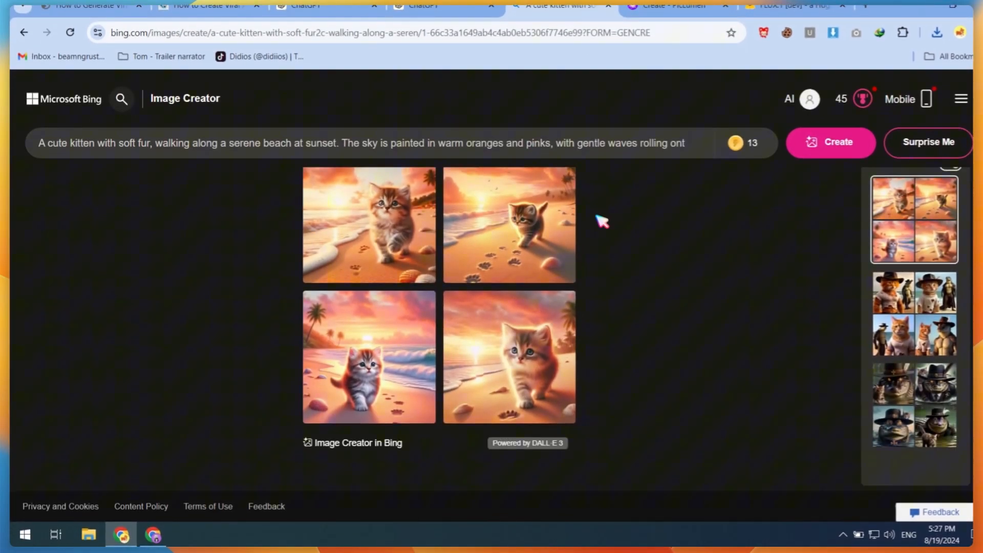
pyautogui.click(771, 19)
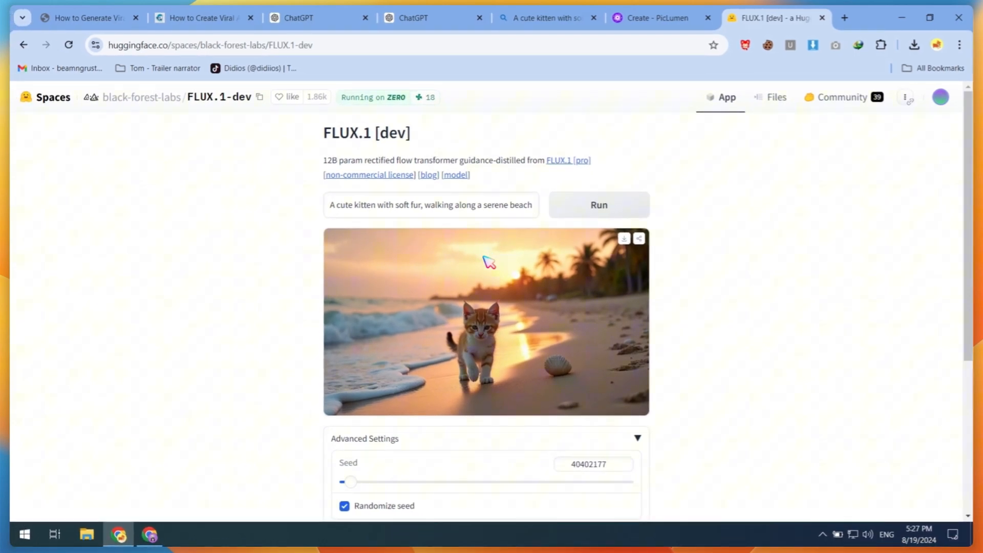
pyautogui.click(295, 18)
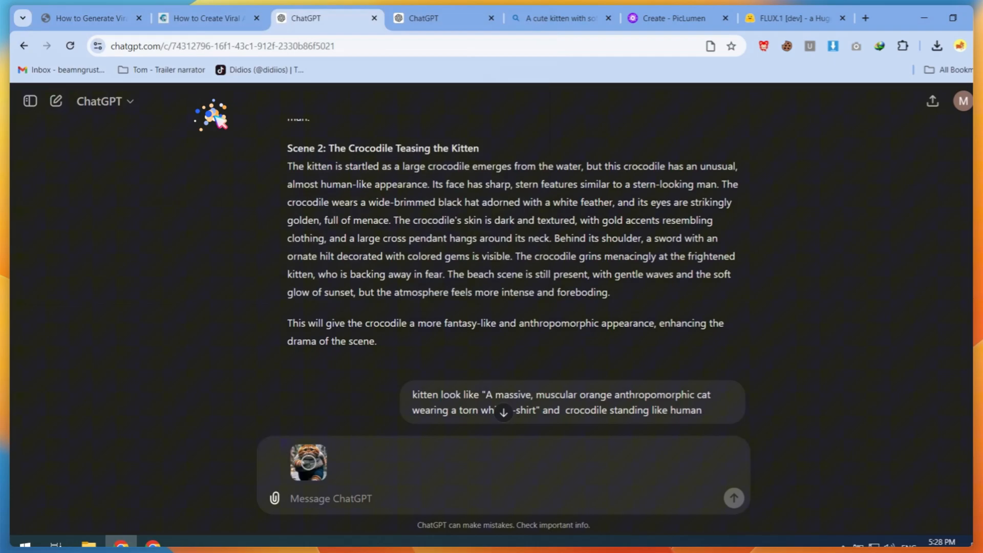
# Send 'change kitten shape like this' and copy the rewritten chubby orange tabby Scene 1 prompt for Bing Image Creator.
pyautogui.write('change k')
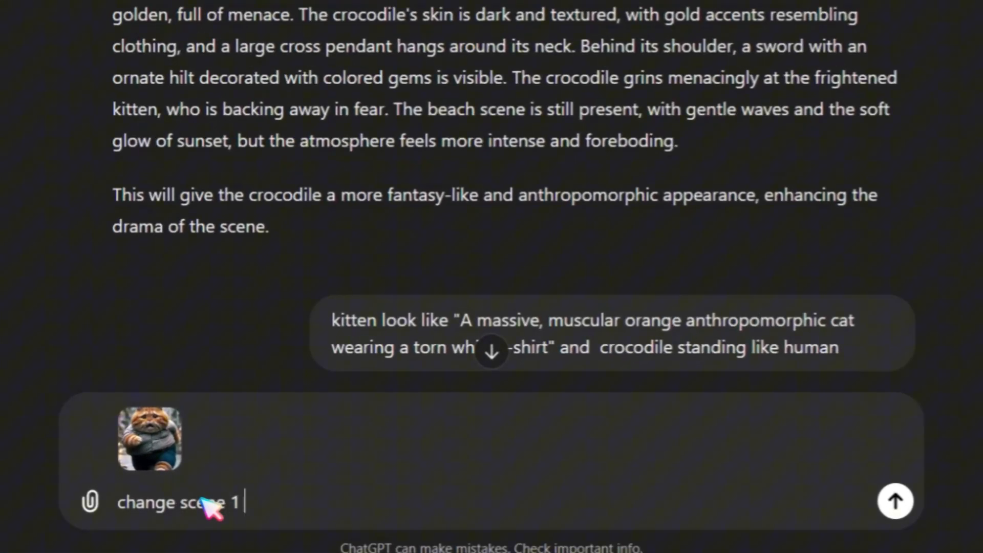
pyautogui.write('kitten shap like ths')
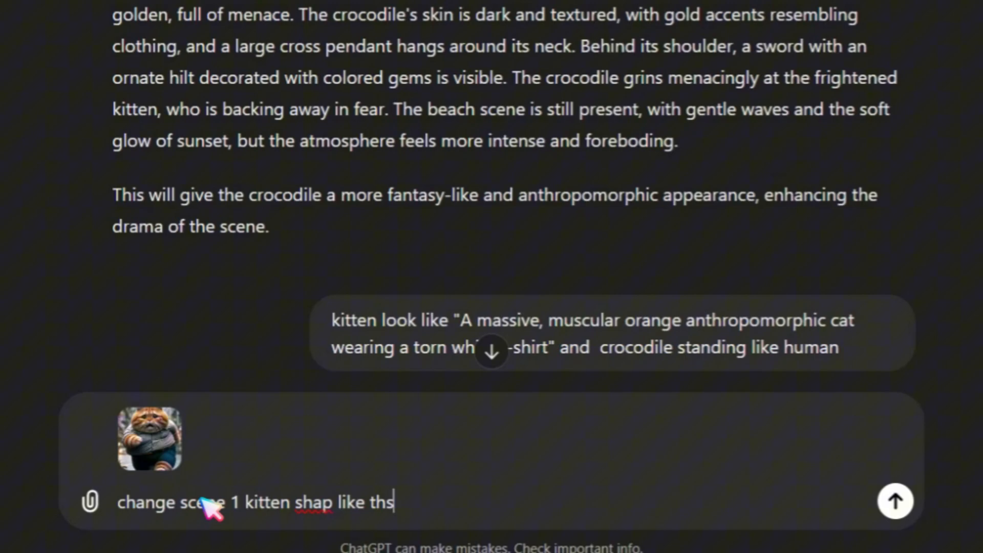
pyautogui.click(895, 501)
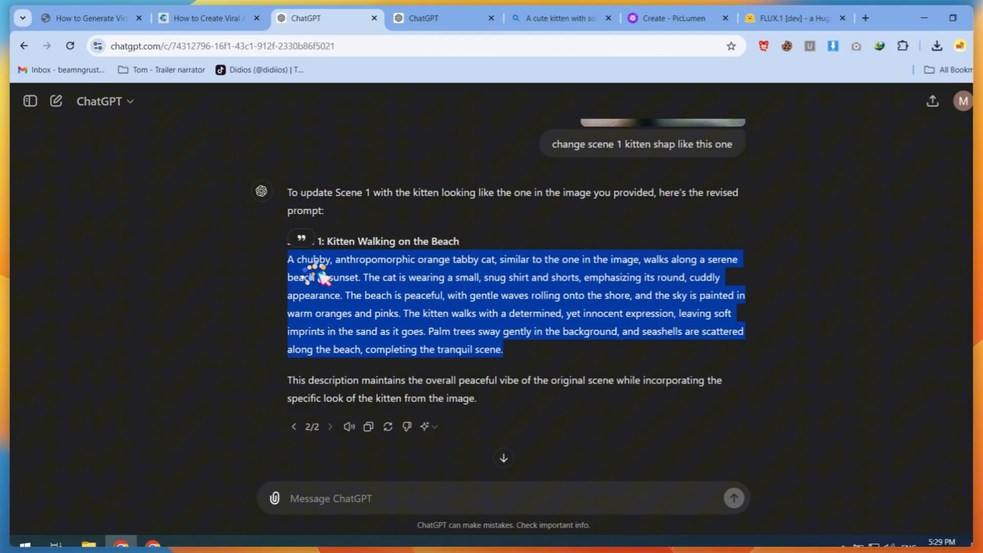
pyautogui.click(558, 17)
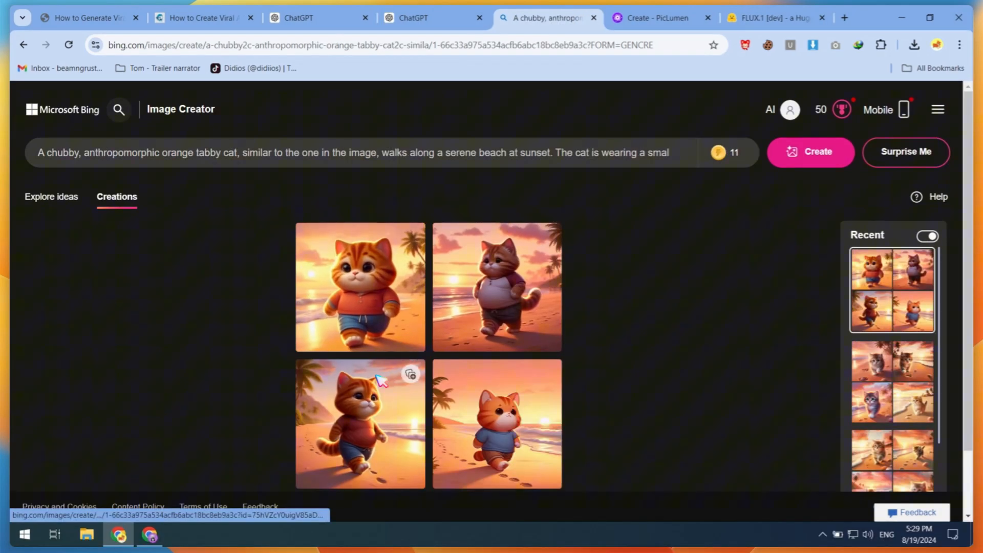
# View two chubby tabby beach images full-size in Bing, then return to the ChatGPT tab.
pyautogui.click(360, 423)
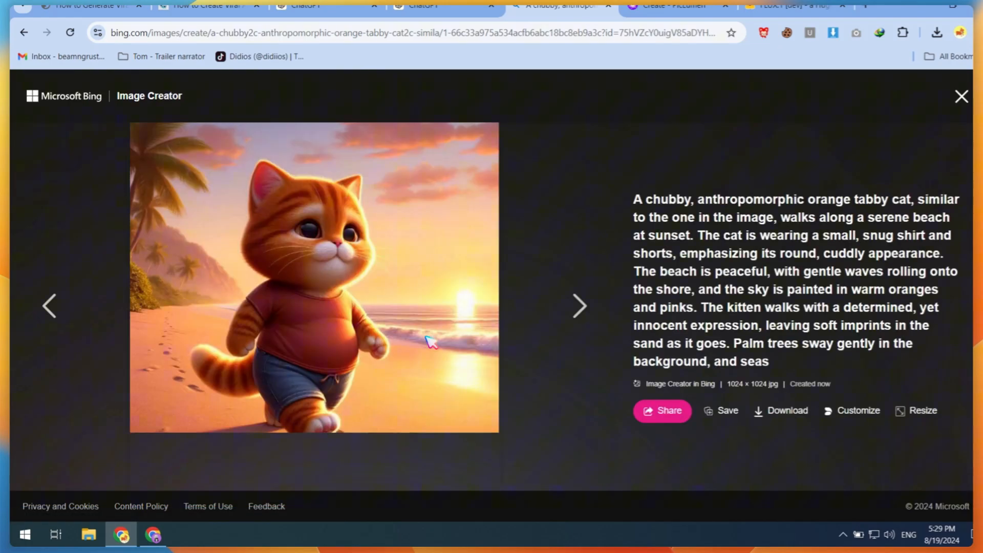
pyautogui.click(578, 307)
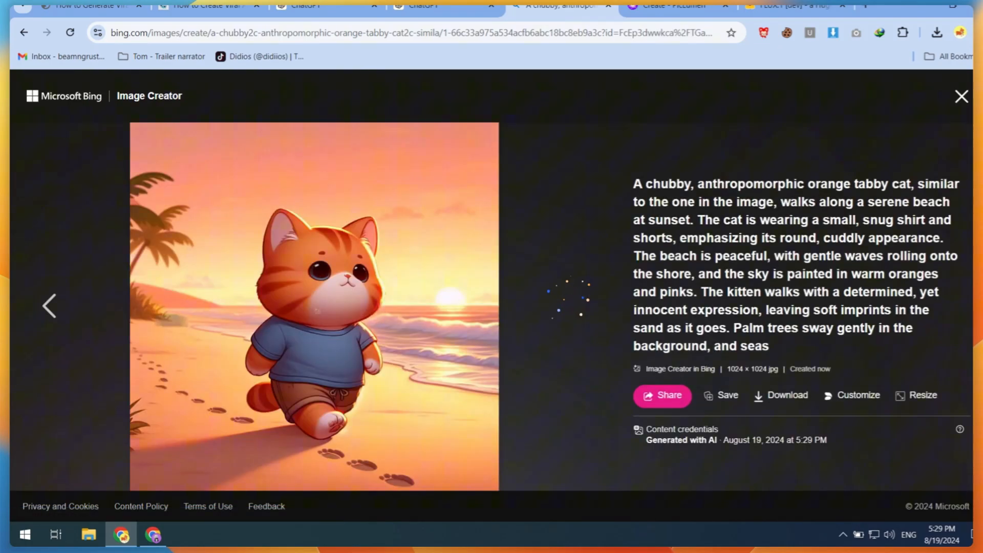
pyautogui.click(207, 6)
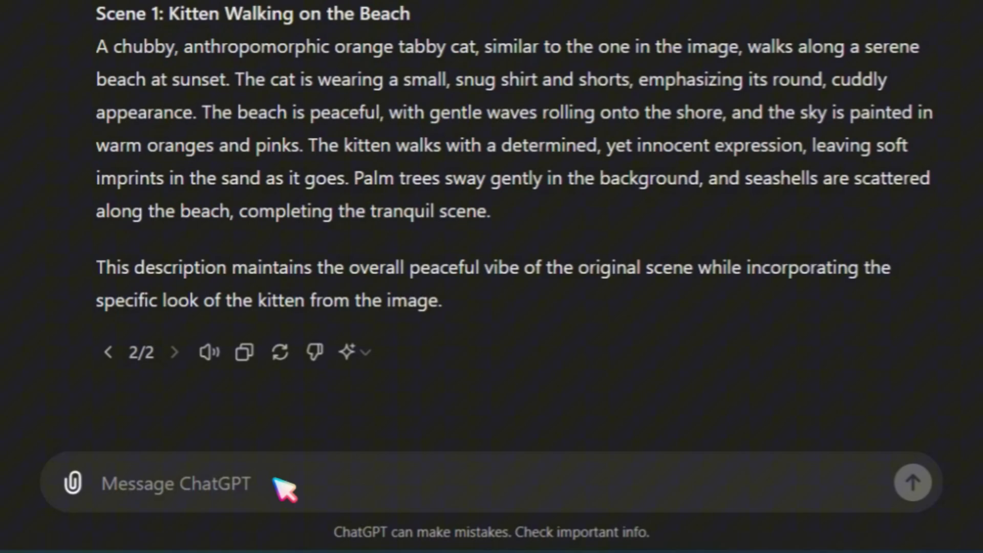
# Ask ChatGPT to 'change scene 3 prompt to like this one' and bring the revised prompt to Bing Image Creator.
pyautogui.write('change scene 3')
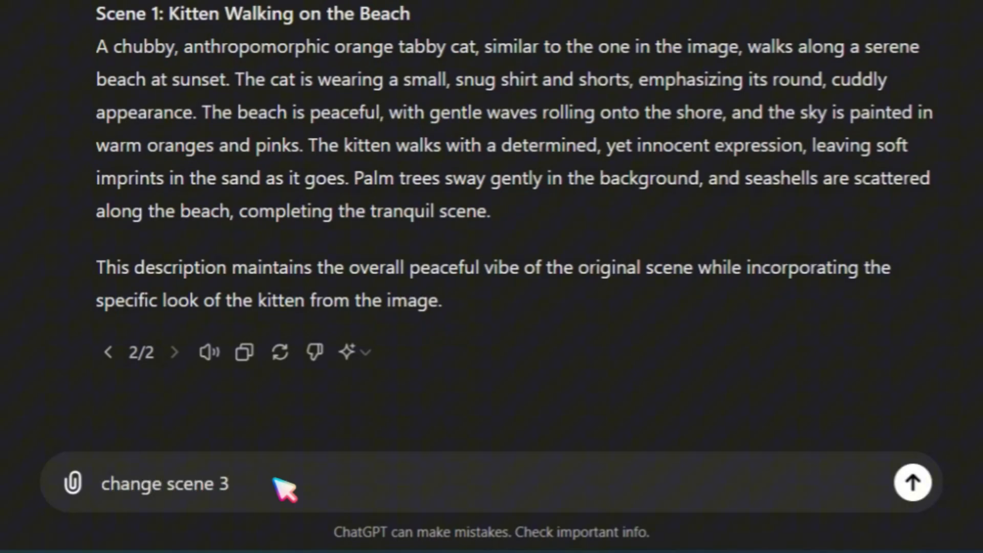
pyautogui.write('prompt to like this one "')
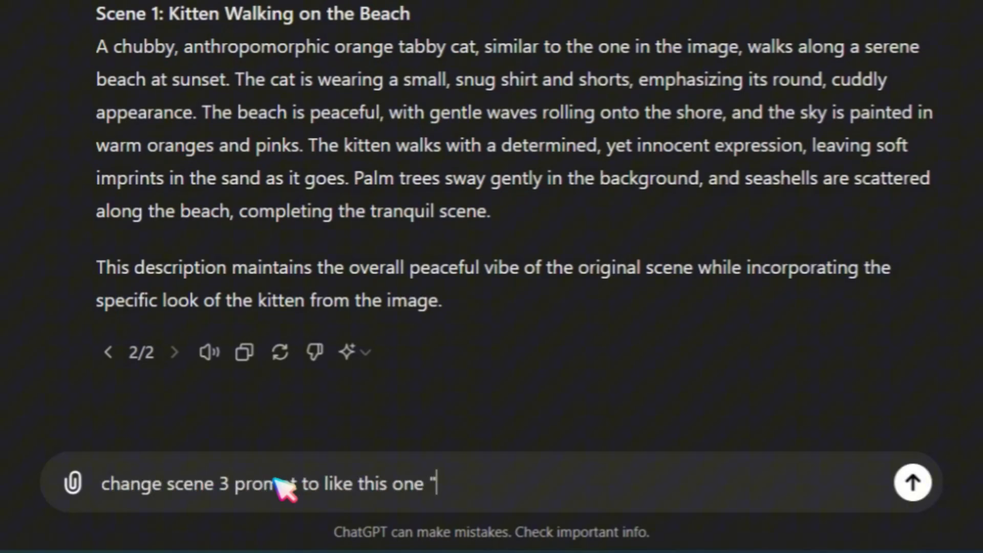
pyautogui.click(911, 482)
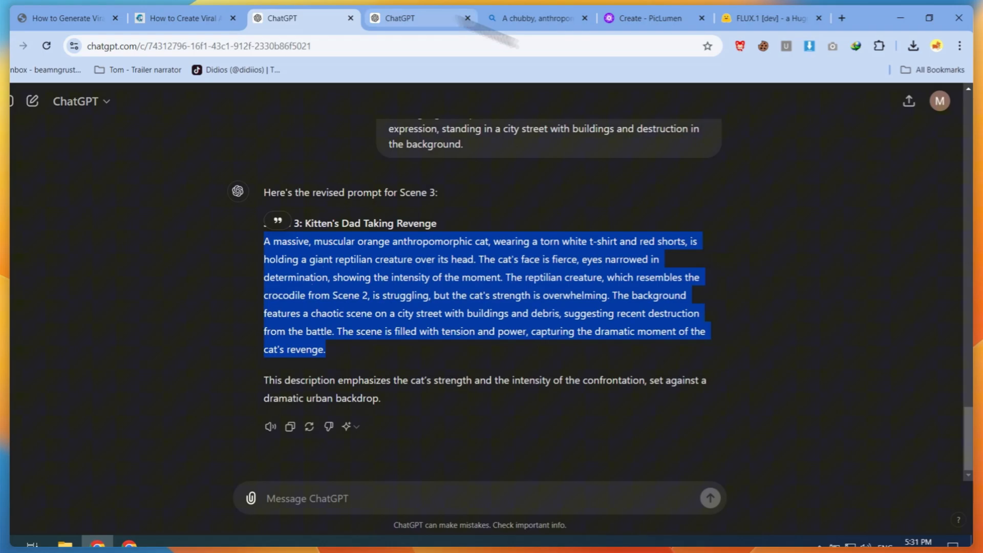
pyautogui.click(536, 18)
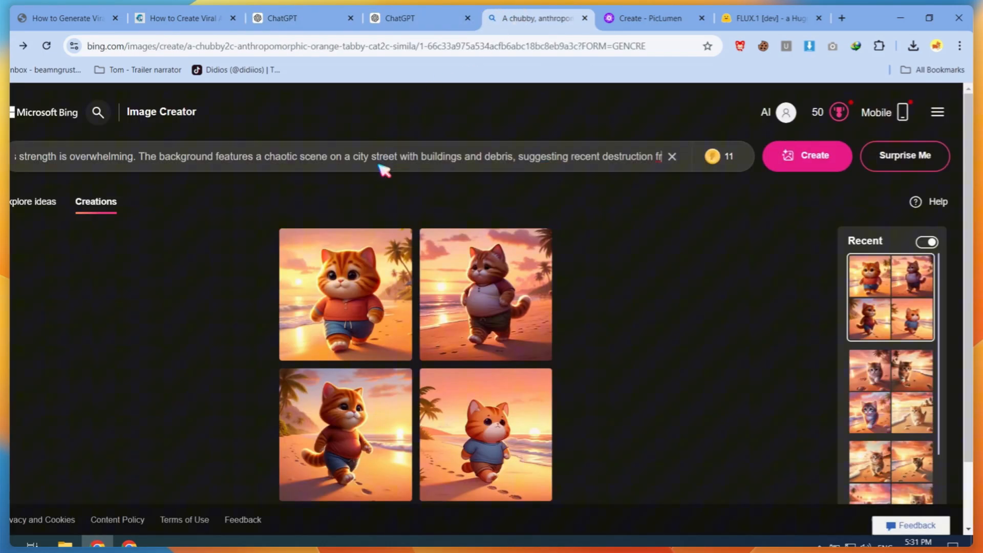
# Generate the cat-holding-reptile revenge prompt in Bing and PicLumen, and view a Bing result full-size.
pyautogui.click(806, 156)
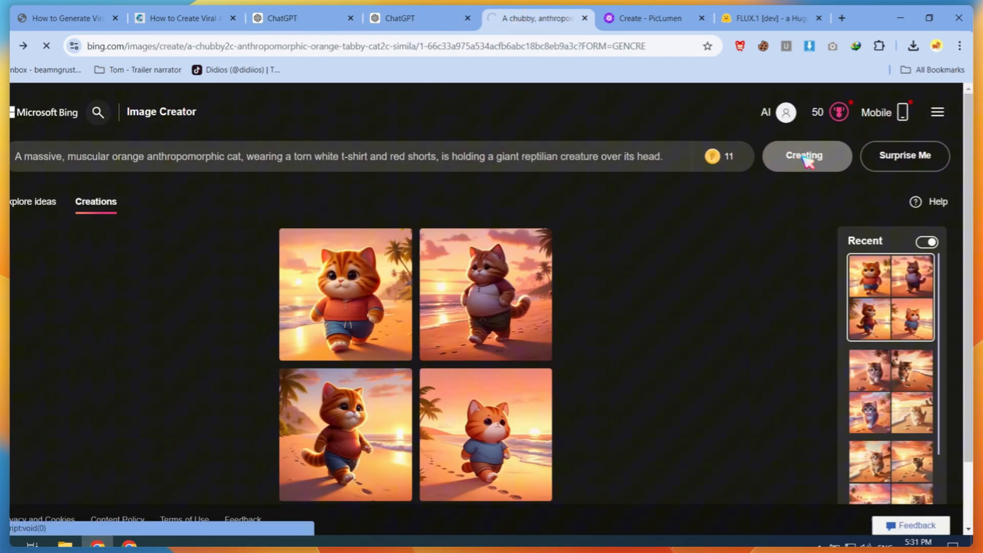
pyautogui.click(654, 18)
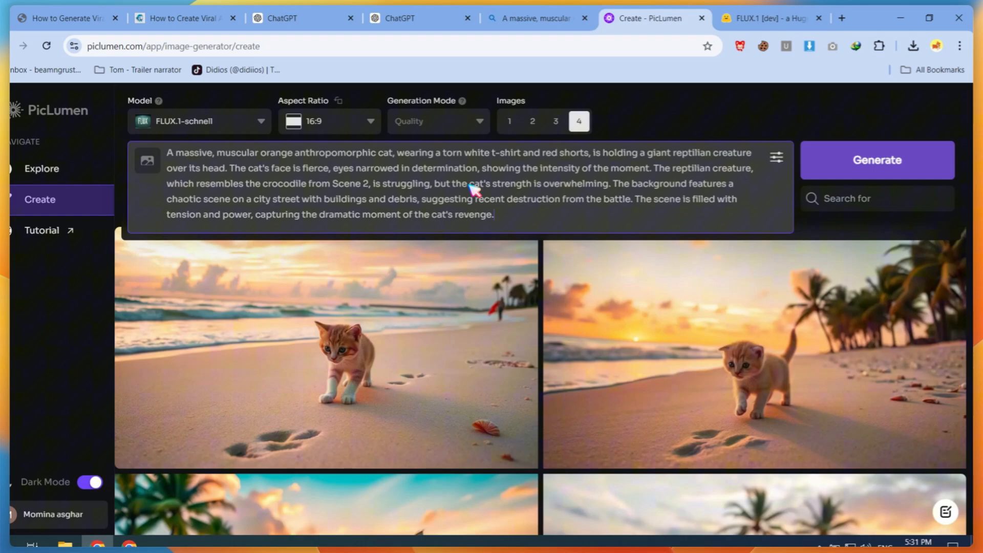
pyautogui.click(877, 160)
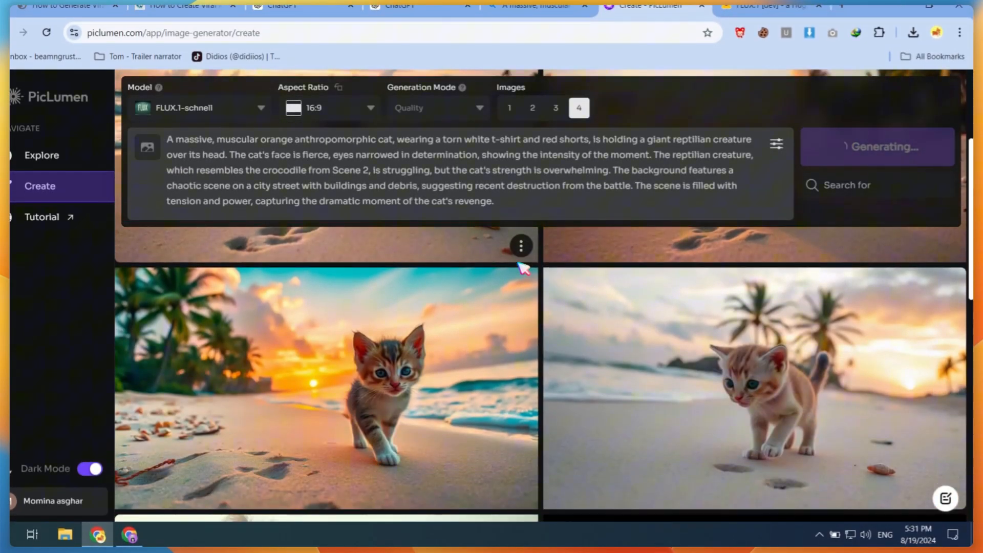
pyautogui.click(545, 18)
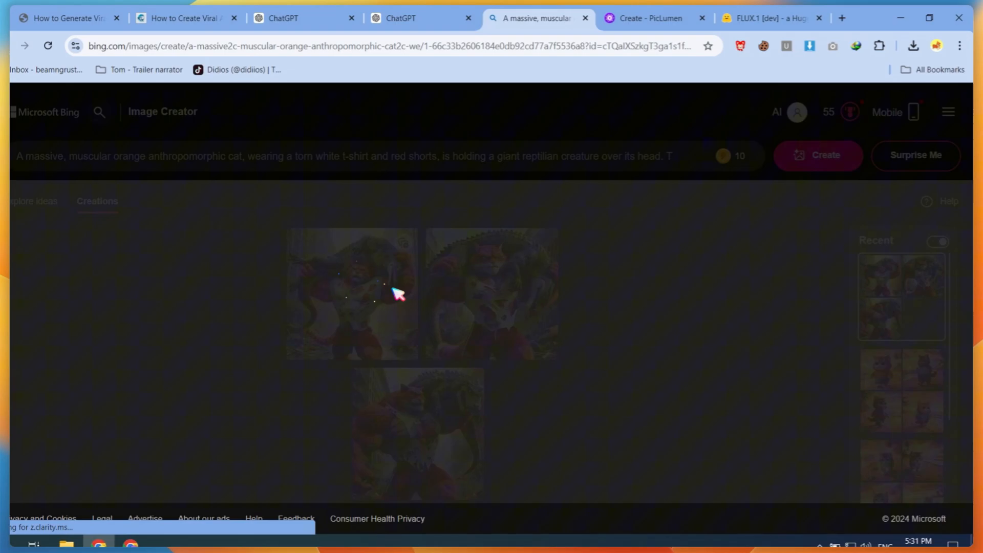
pyautogui.click(352, 295)
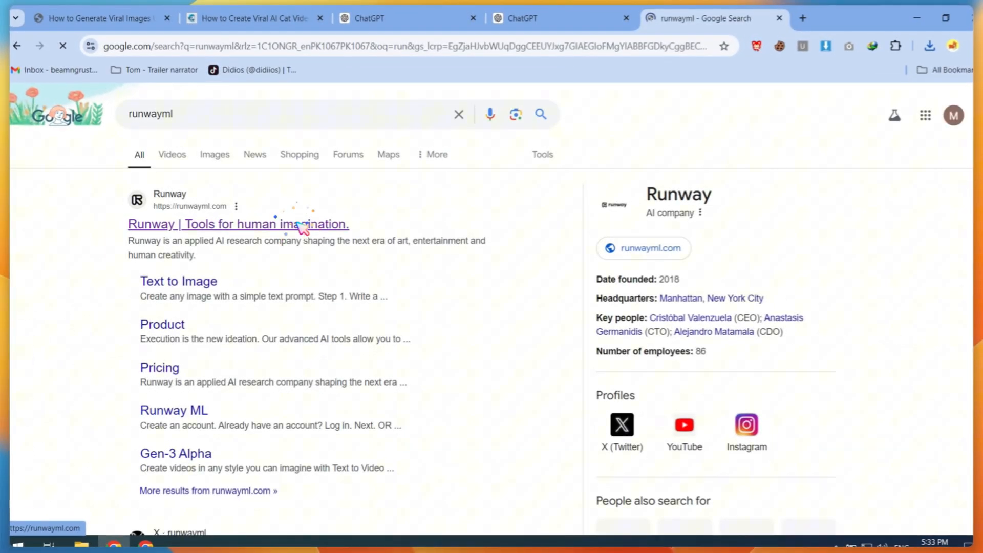
# Generate a Runway Gen-3 Alpha Turbo clip from the beach kitten image with the prompt 'kitten is walking'.
pyautogui.click(238, 224)
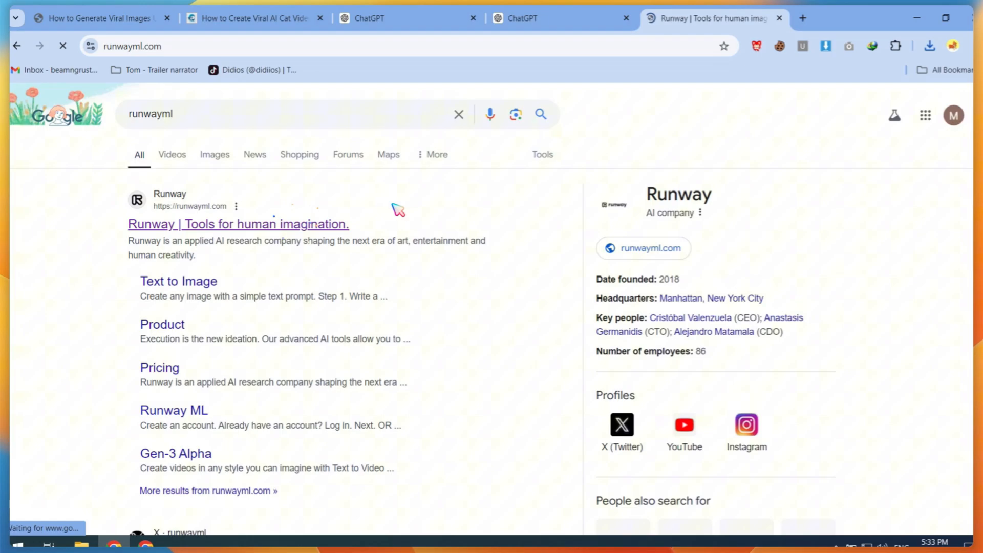
pyautogui.click(237, 223)
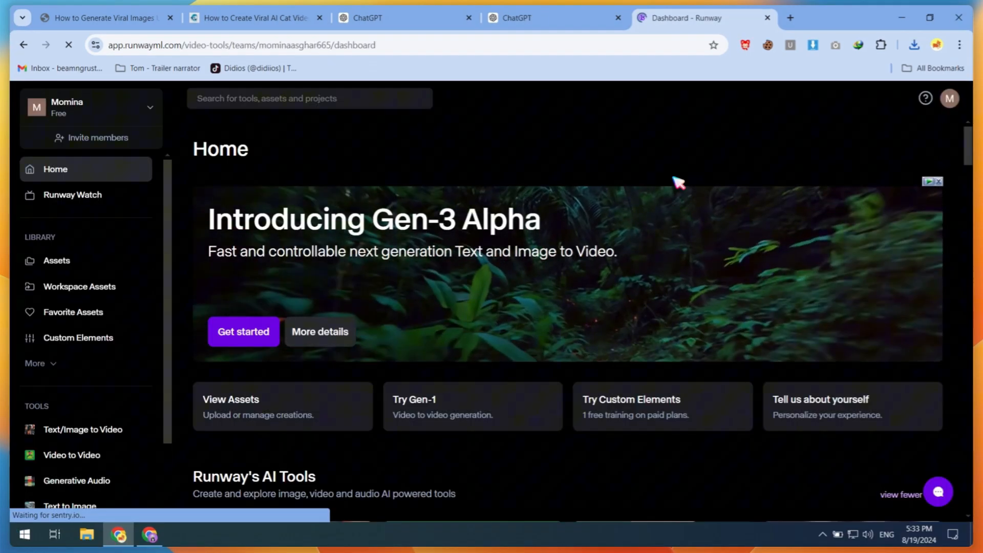
pyautogui.scroll(-3)
pyautogui.write('ki')
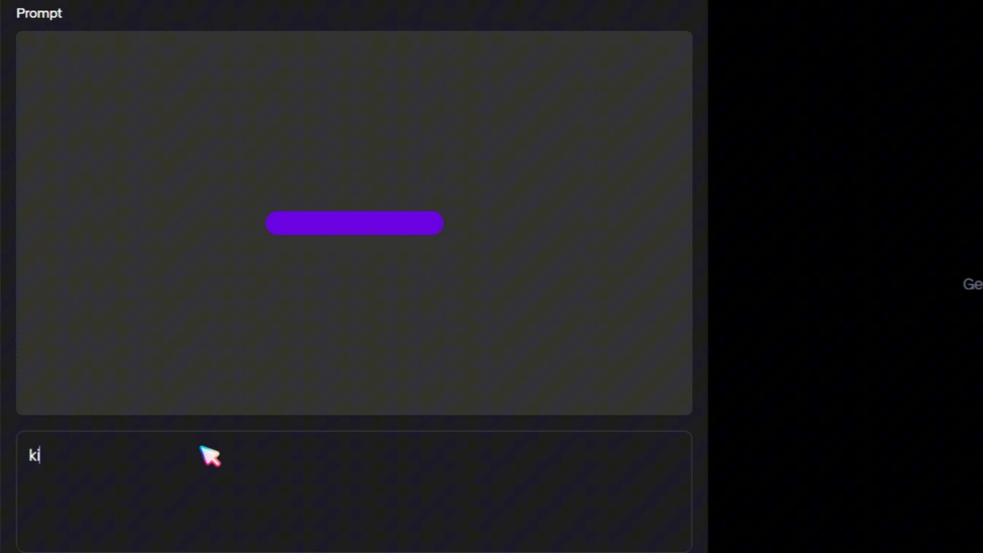
pyautogui.write('tten is walk')
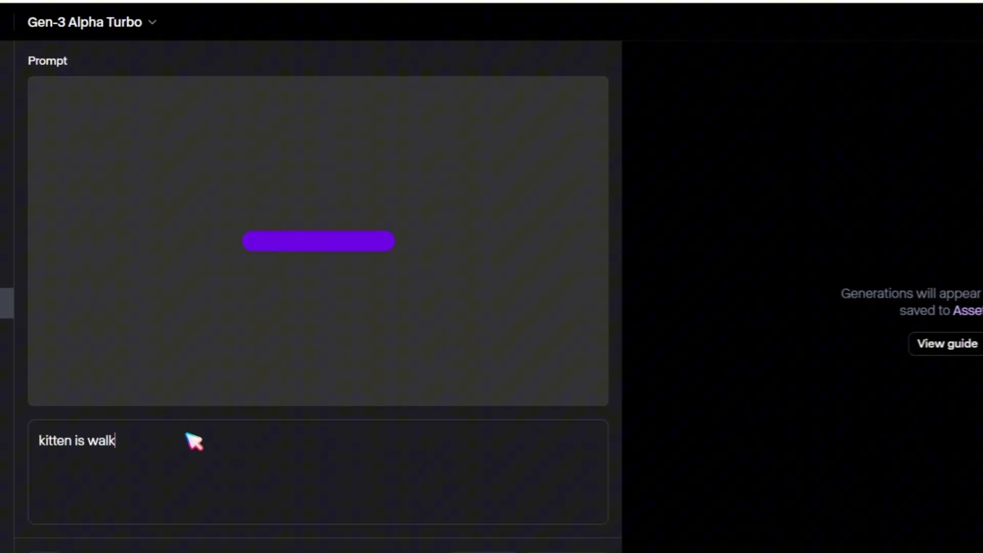
pyautogui.write('ing')
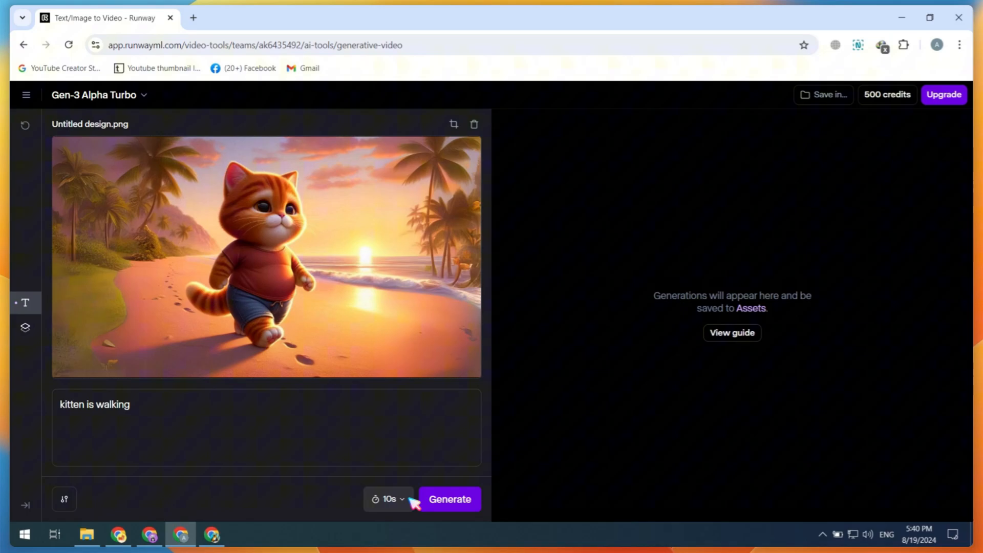
pyautogui.click(450, 499)
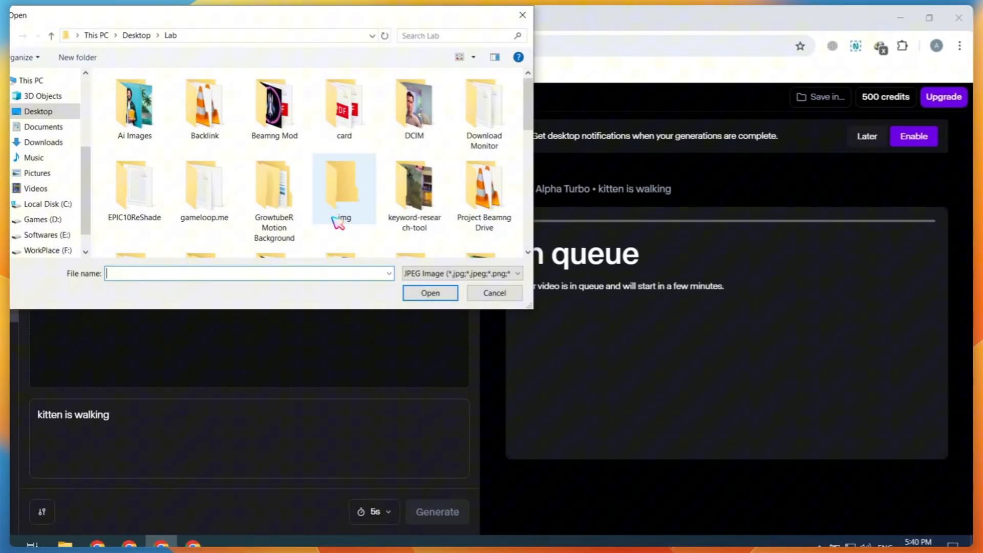
pyautogui.click(494, 293)
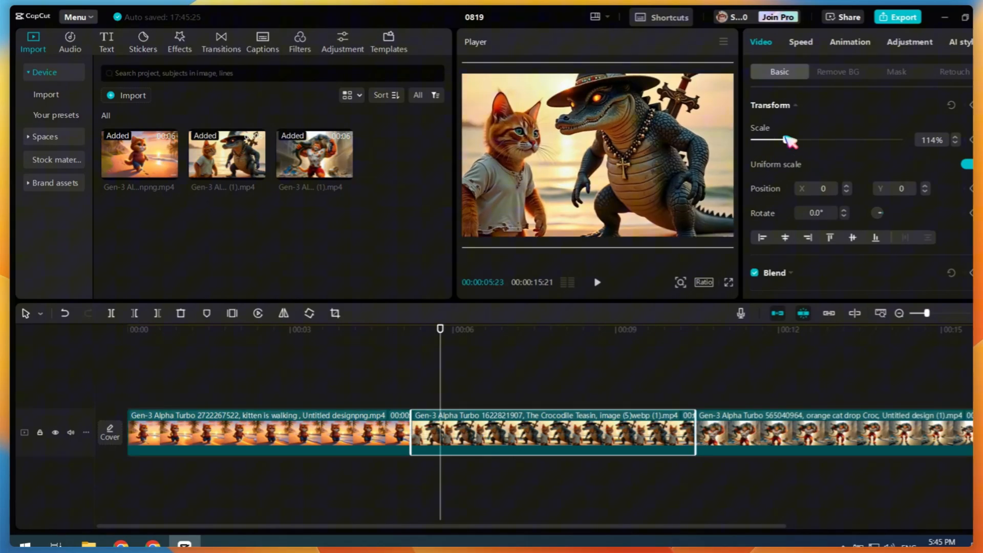
# Add leather-shoe walking and Beach Birds Chirping sound effects, cut at the kitten clip's end.
pyautogui.click(69, 37)
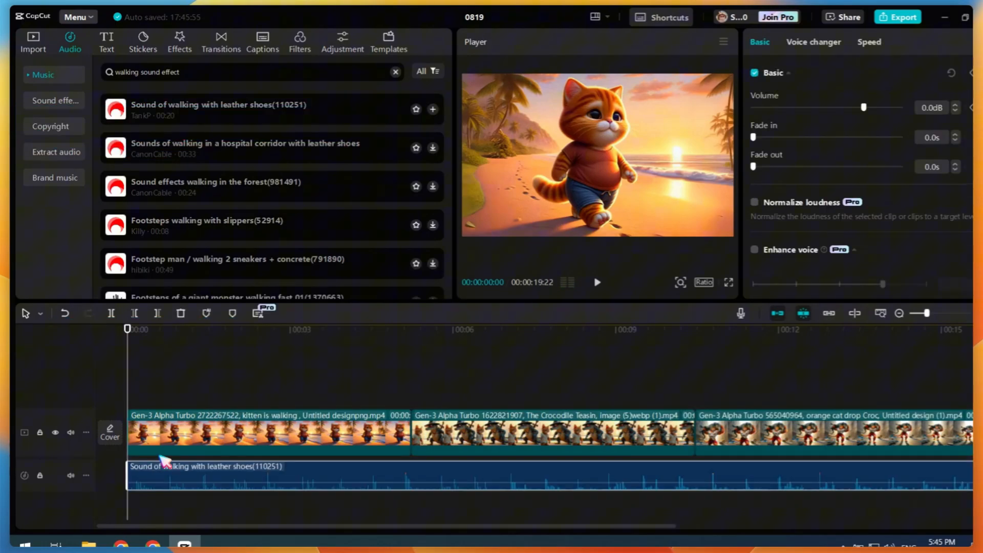
pyautogui.click(411, 328)
pyautogui.write('beach')
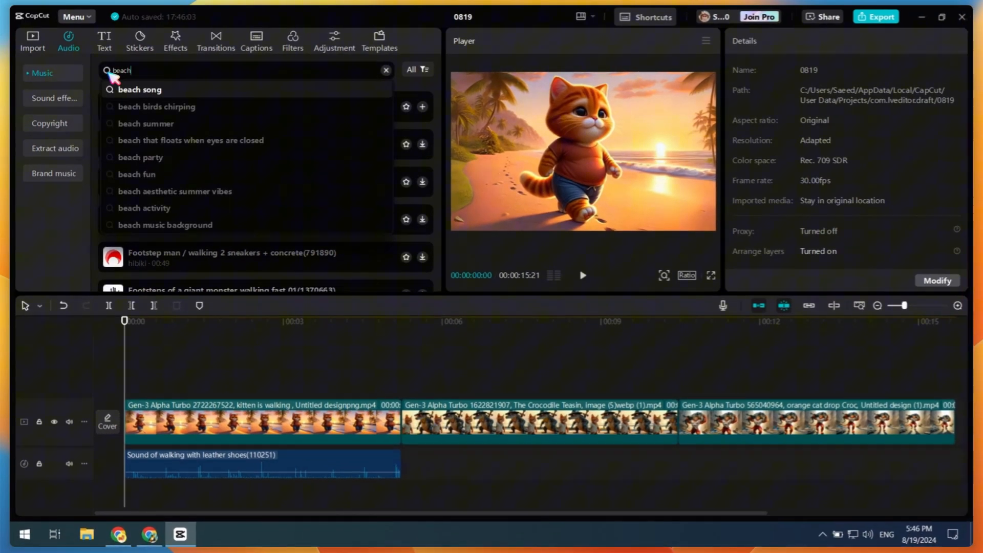
pyautogui.click(157, 106)
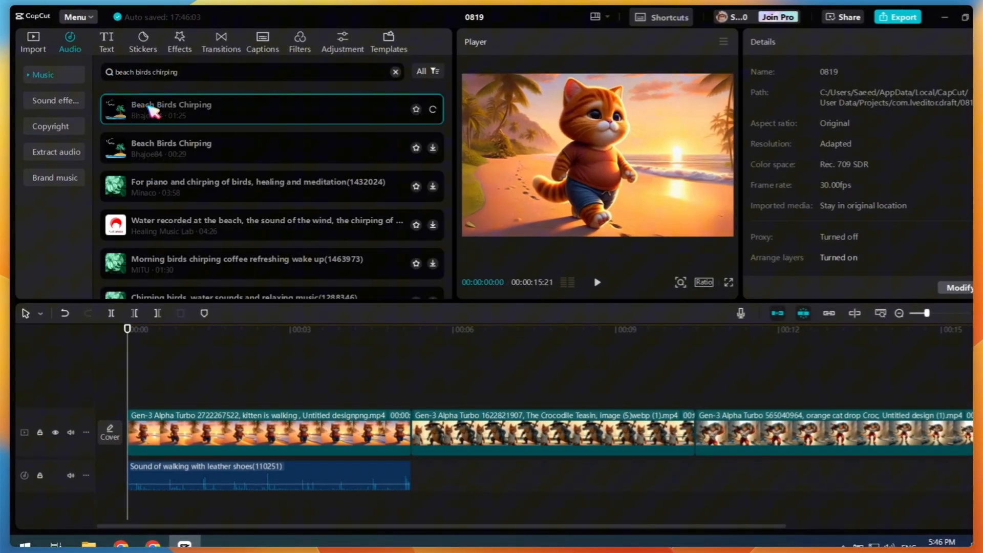
pyautogui.click(421, 106)
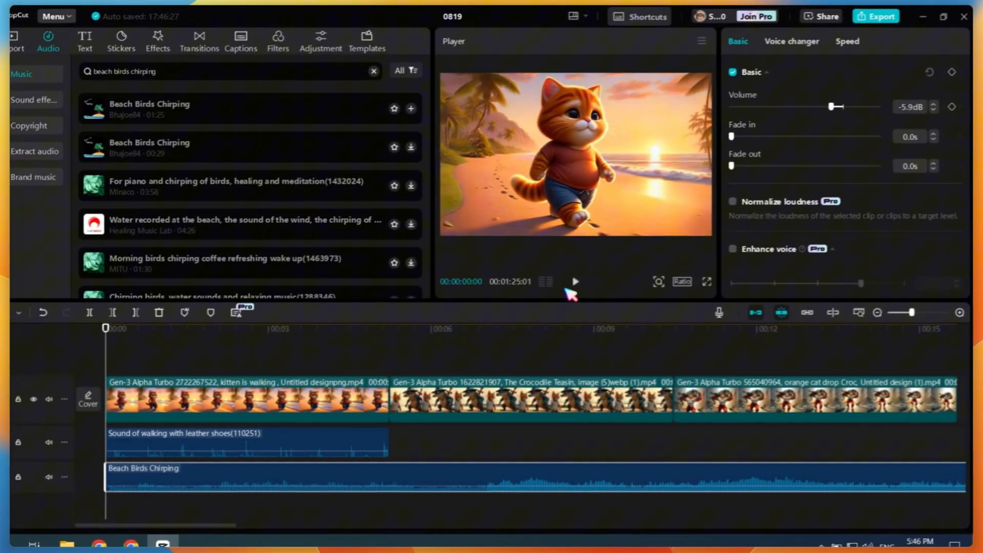
pyautogui.click(573, 281)
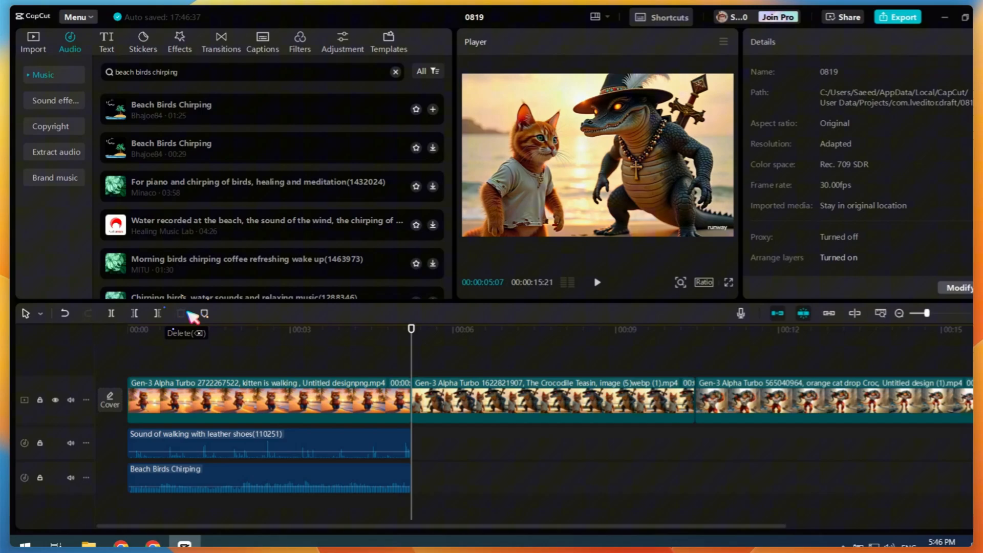
pyautogui.write('evil')
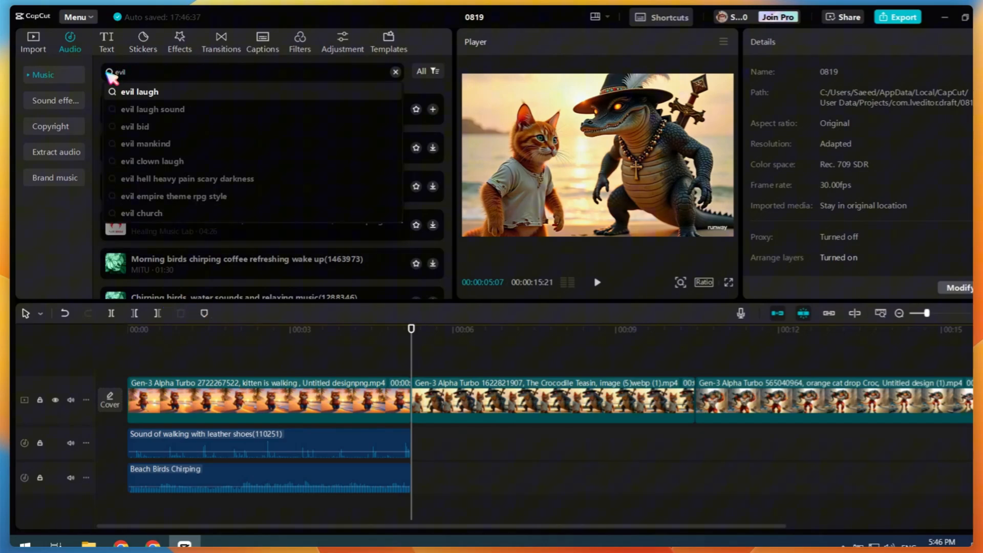
# Add Evil laugh, Meow cat voice and Meow Meow clips under the crocodile and kitten scenes.
pyautogui.click(139, 91)
pyautogui.write('meow sound')
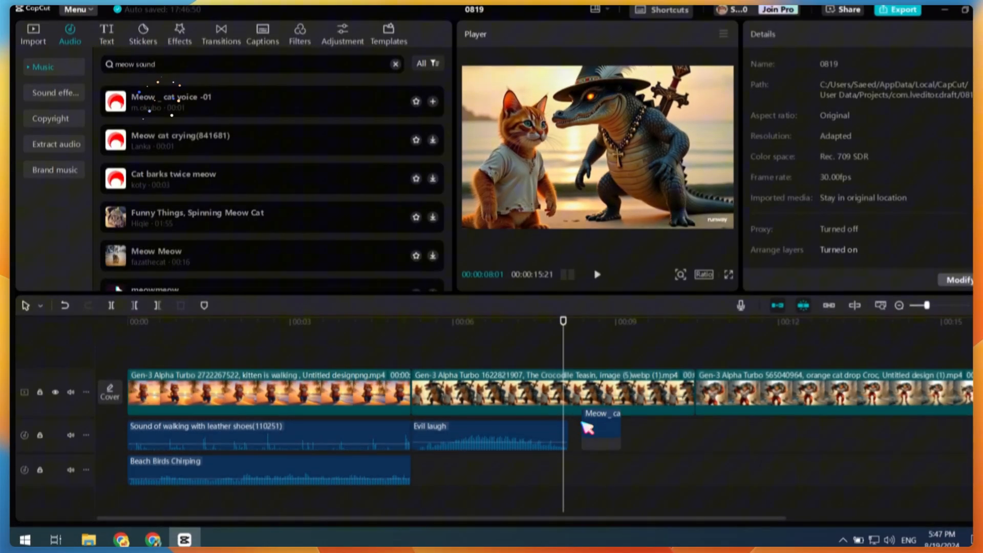
pyautogui.click(489, 430)
pyautogui.write('dangerous')
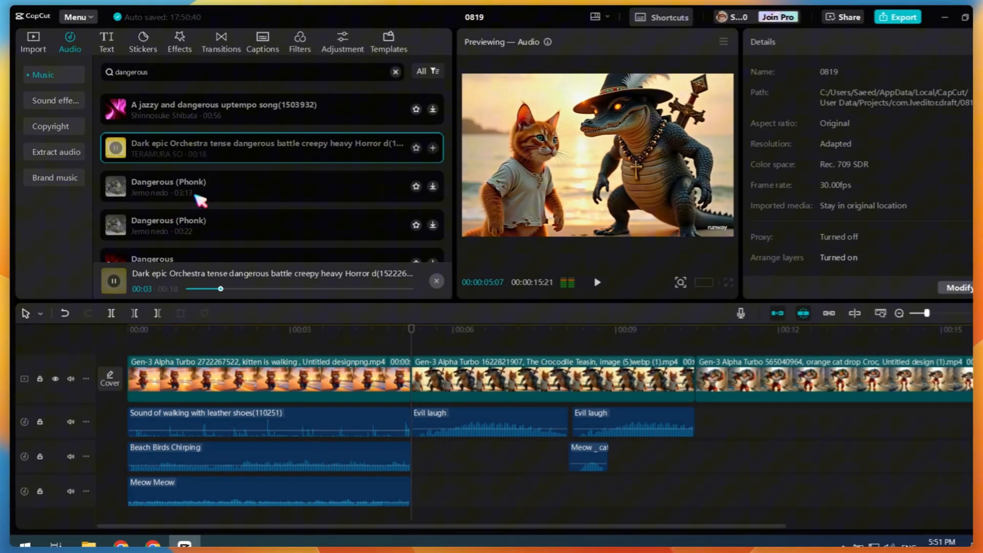
pyautogui.click(251, 72)
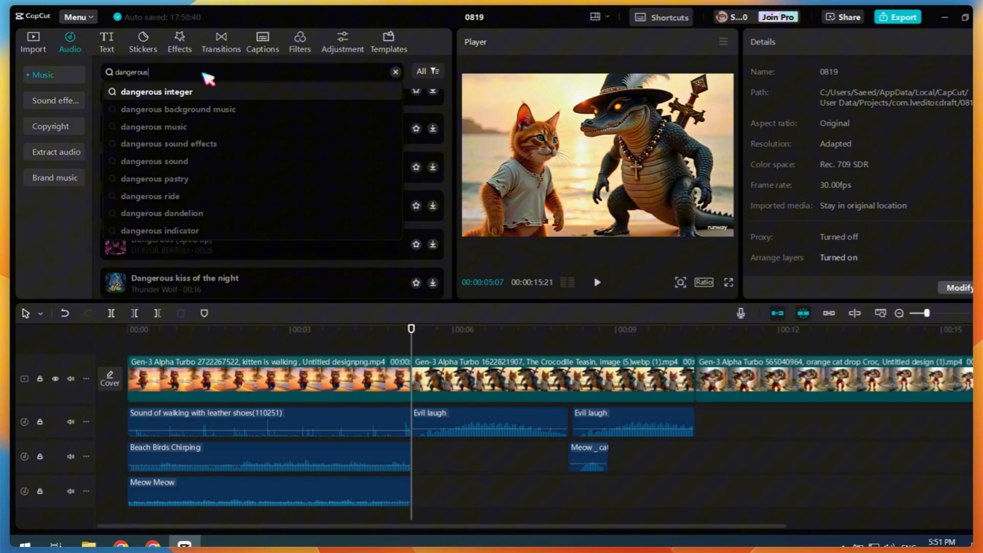
# Lay a dark sci-fi electro track under the crocodile and revenge scenes, then export the 16-second 1080p video.
pyautogui.click(177, 109)
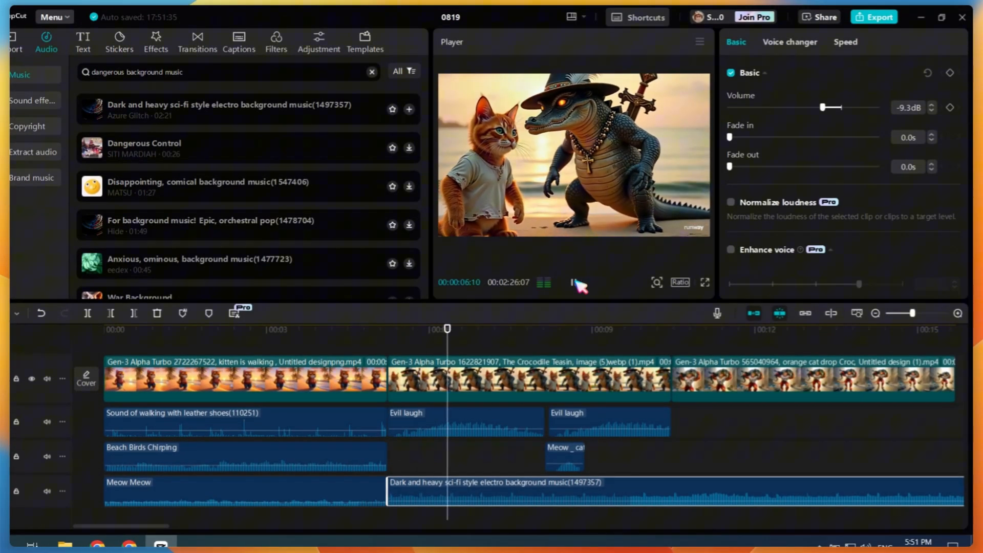
pyautogui.click(572, 283)
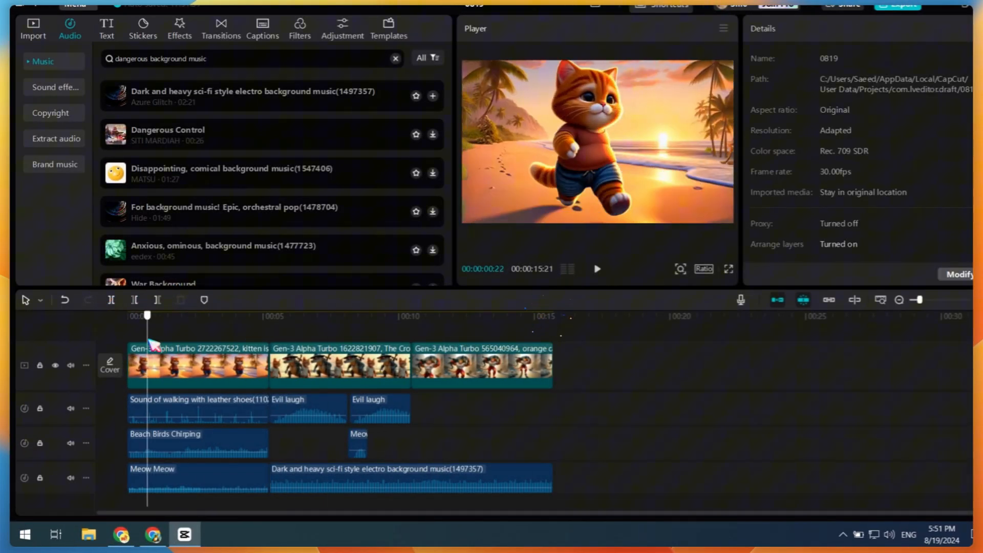
pyautogui.click(596, 269)
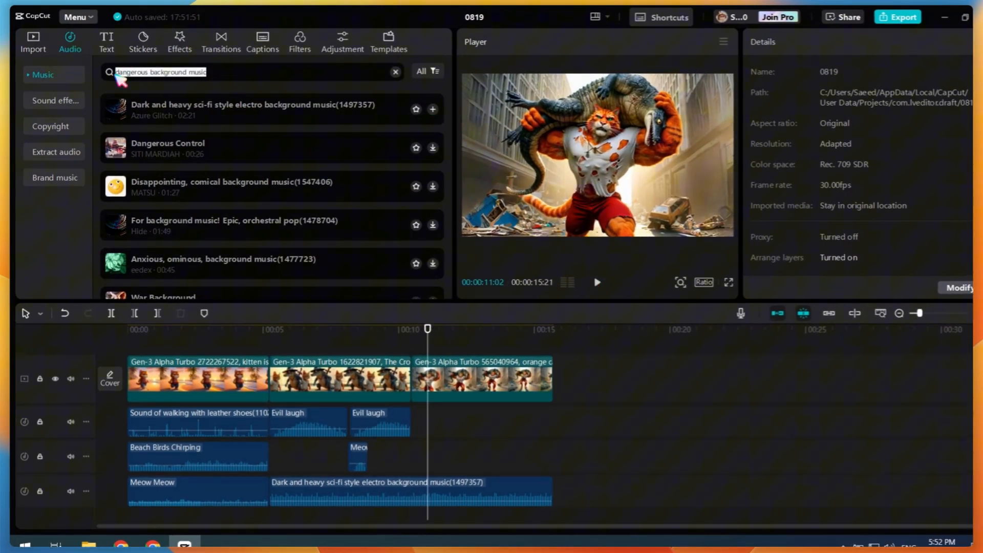
pyautogui.write('angry cat')
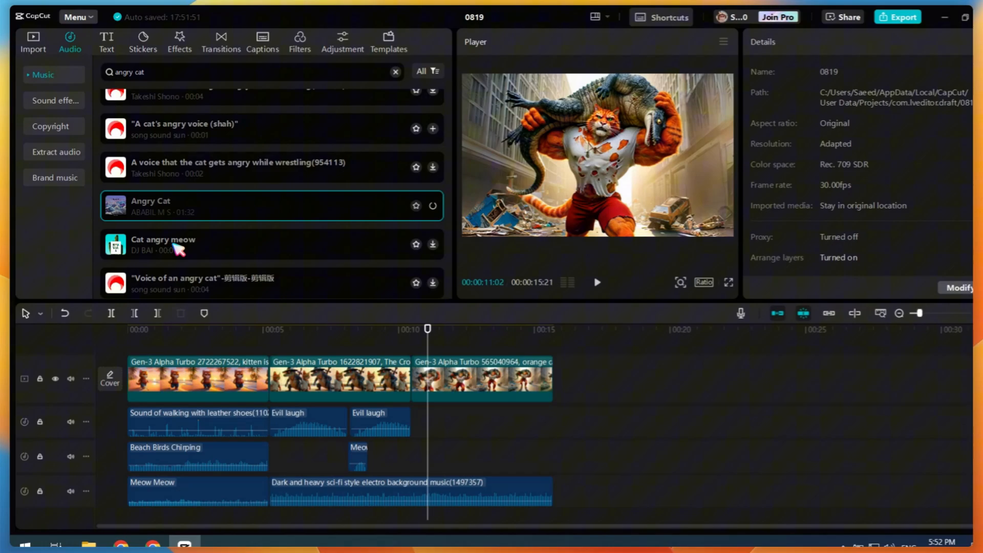
pyautogui.click(902, 17)
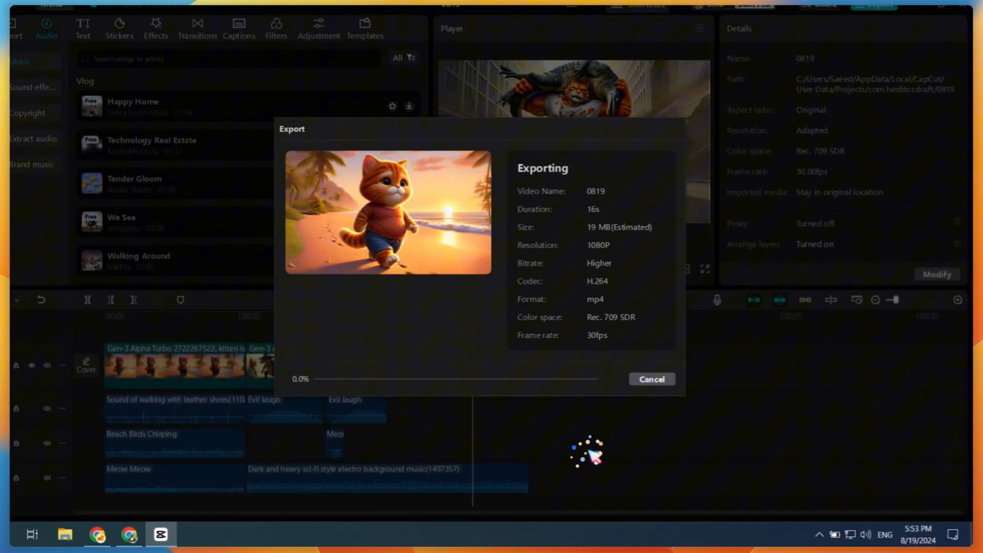